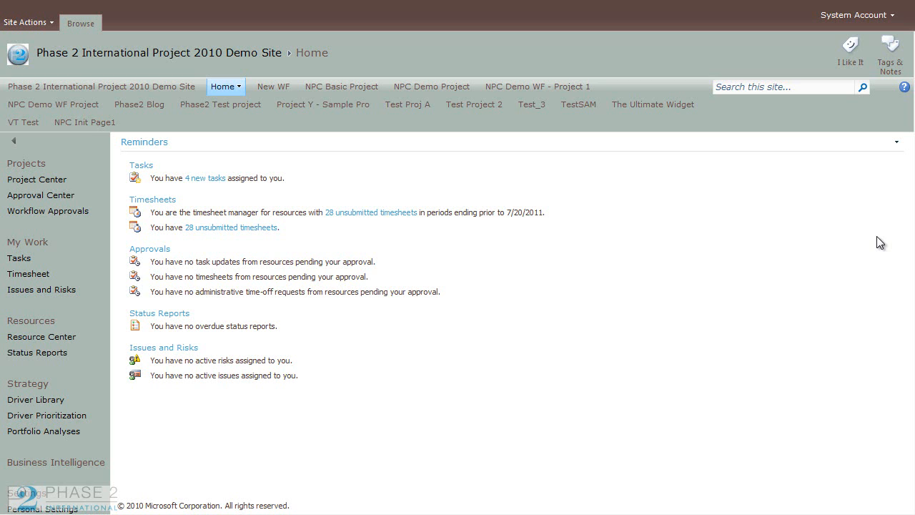
pyautogui.moveTo(802, 256)
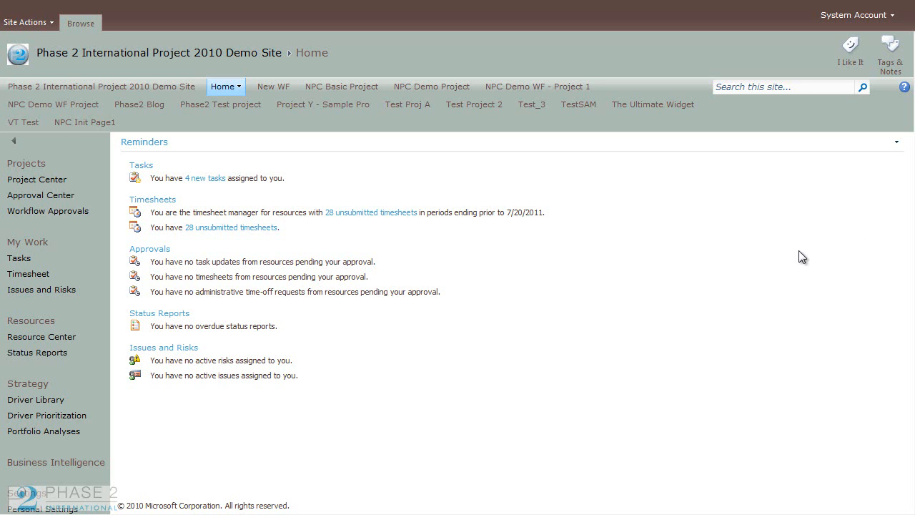
pyautogui.moveTo(414, 414)
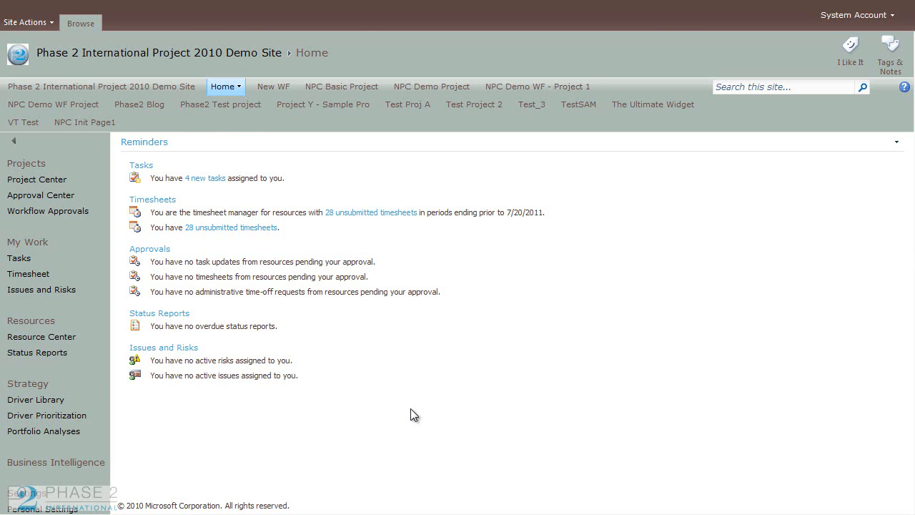
# Step: Scroll down the Quick Launch and go to Server Settings
pyautogui.scroll(-3)
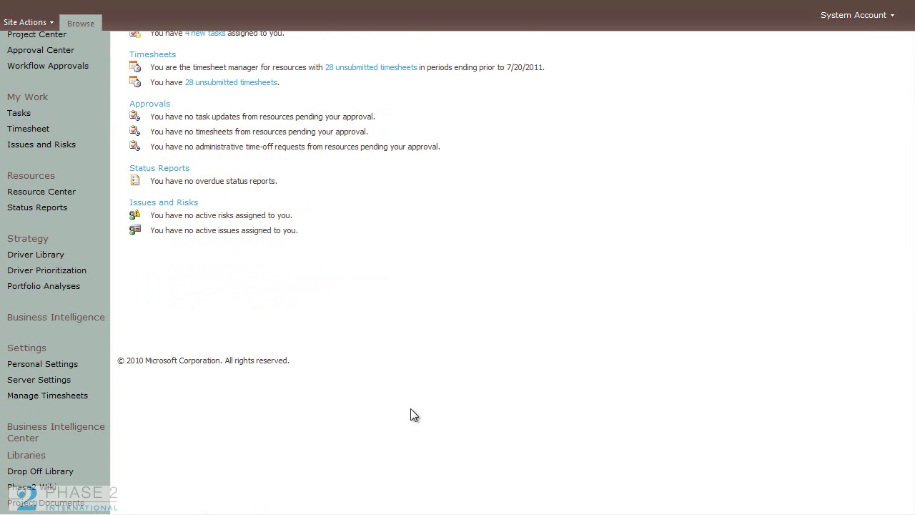
pyautogui.moveTo(426, 410)
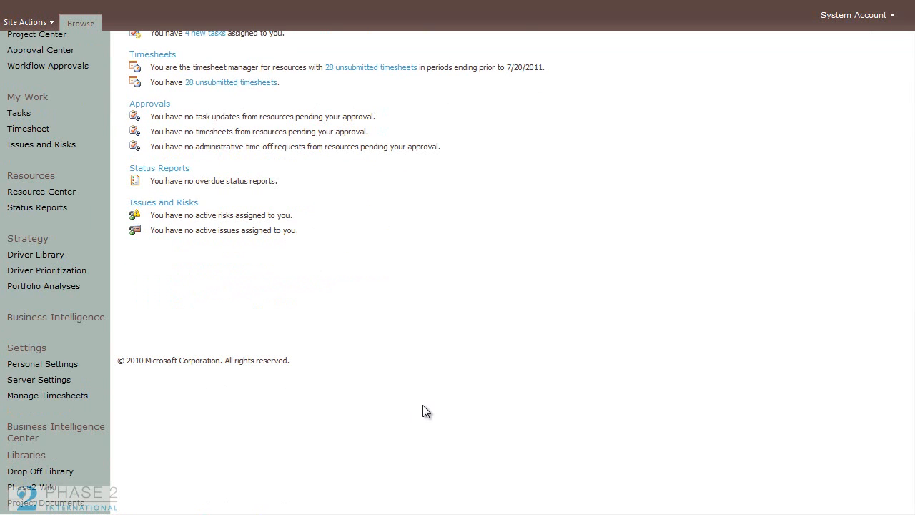
pyautogui.scroll(-3)
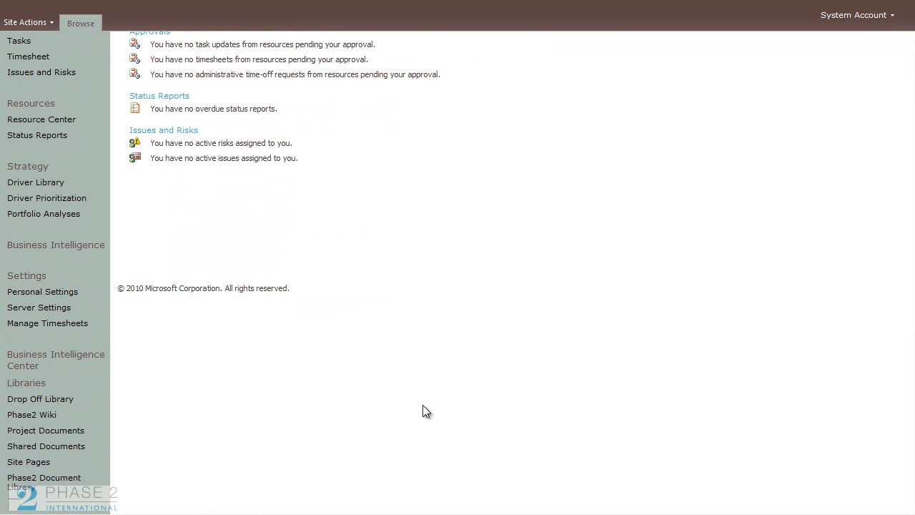
pyautogui.moveTo(442, 407)
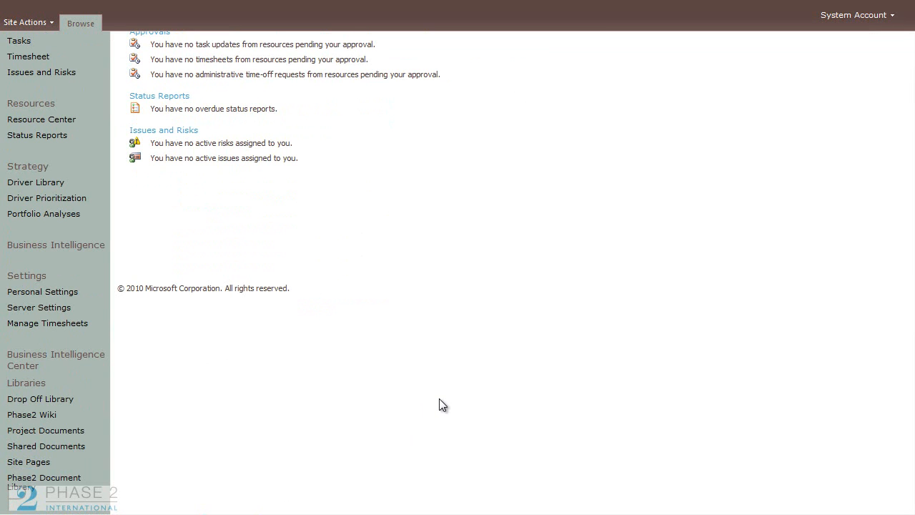
pyautogui.moveTo(39, 308)
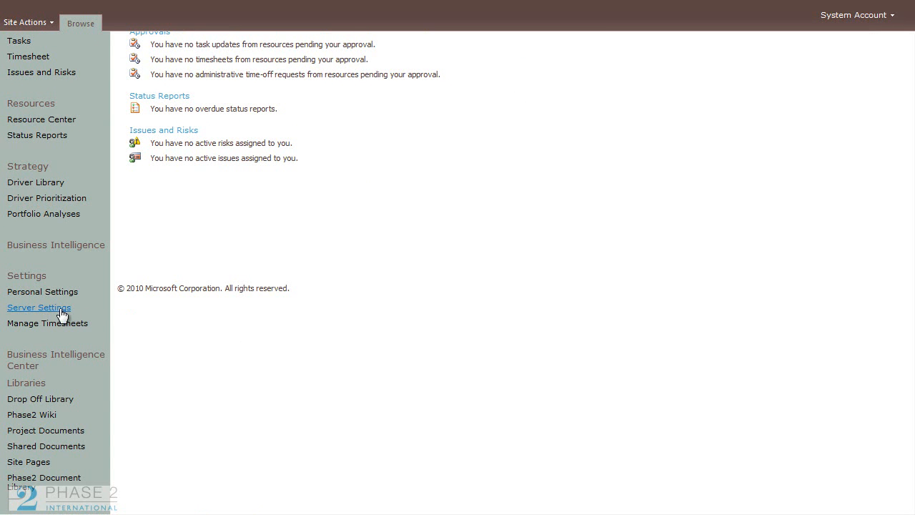
pyautogui.moveTo(56, 312)
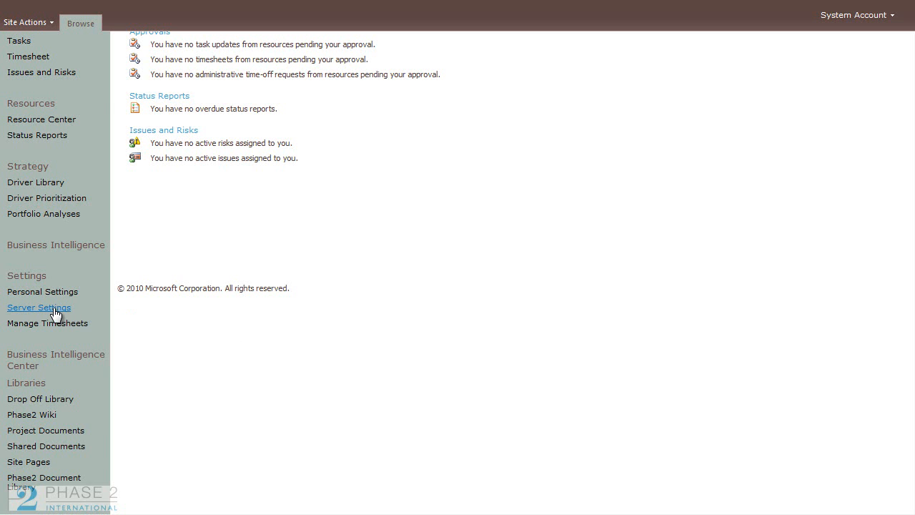
pyautogui.click(38, 306)
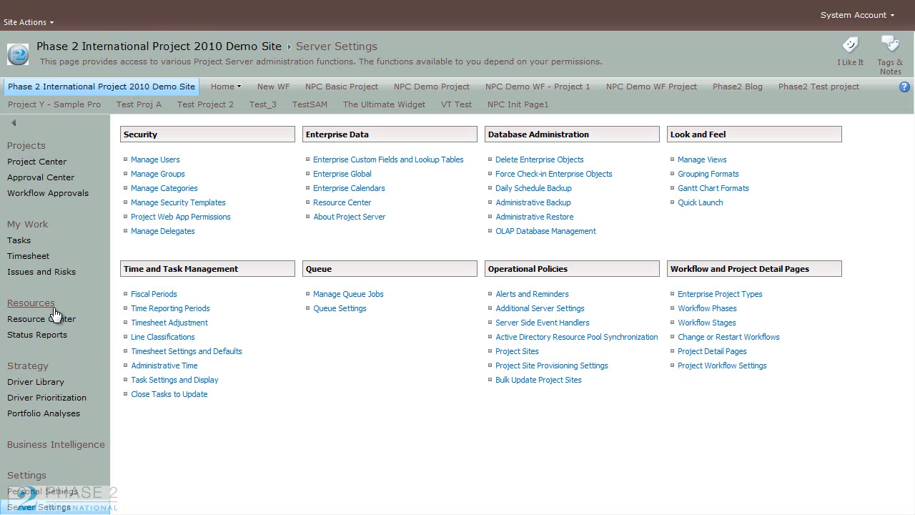
pyautogui.moveTo(561, 148)
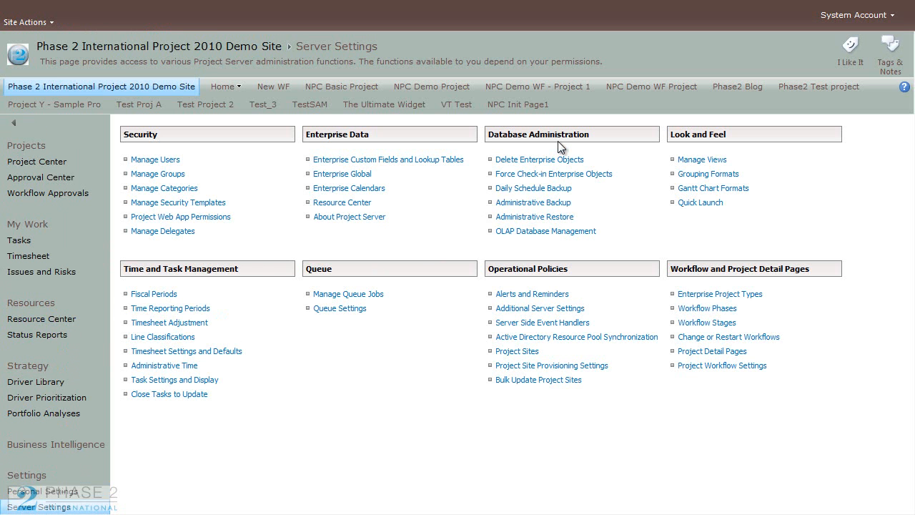
pyautogui.moveTo(546, 231)
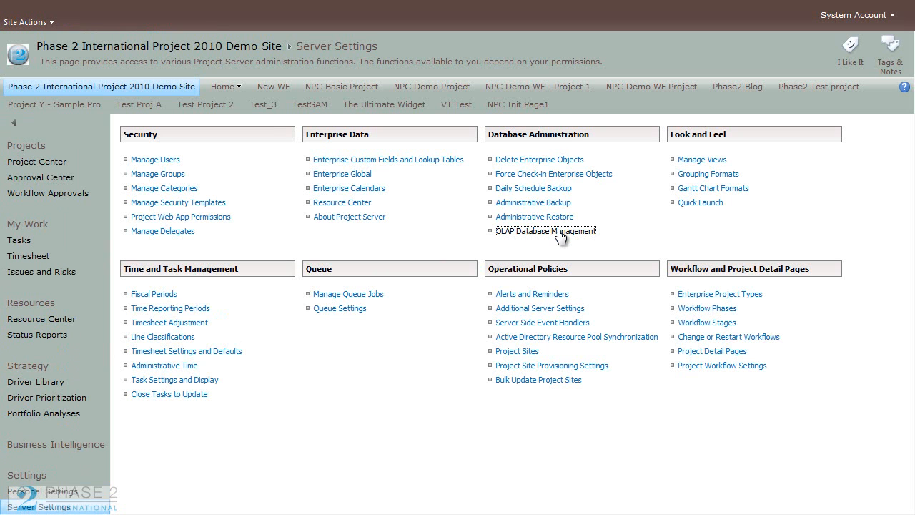
# Step: Open OLAP Database Management from the Database Administration section
pyautogui.click(545, 231)
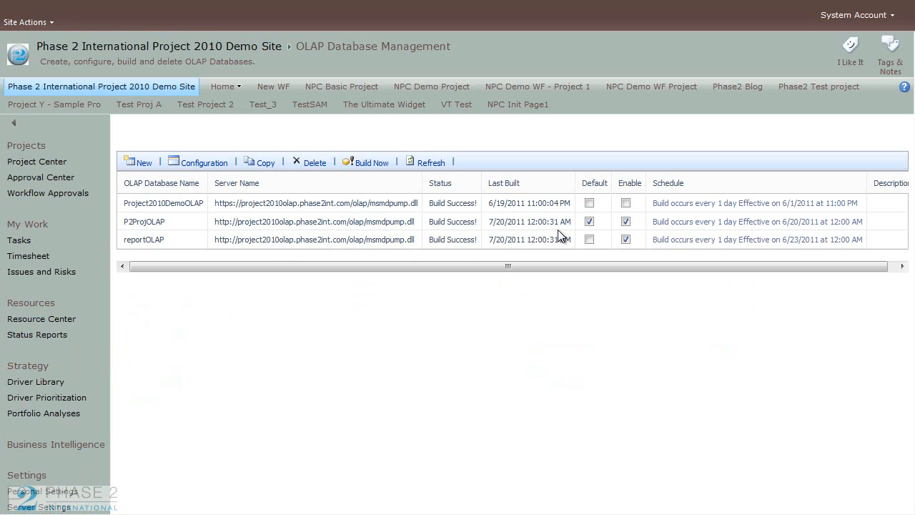
pyautogui.moveTo(132, 291)
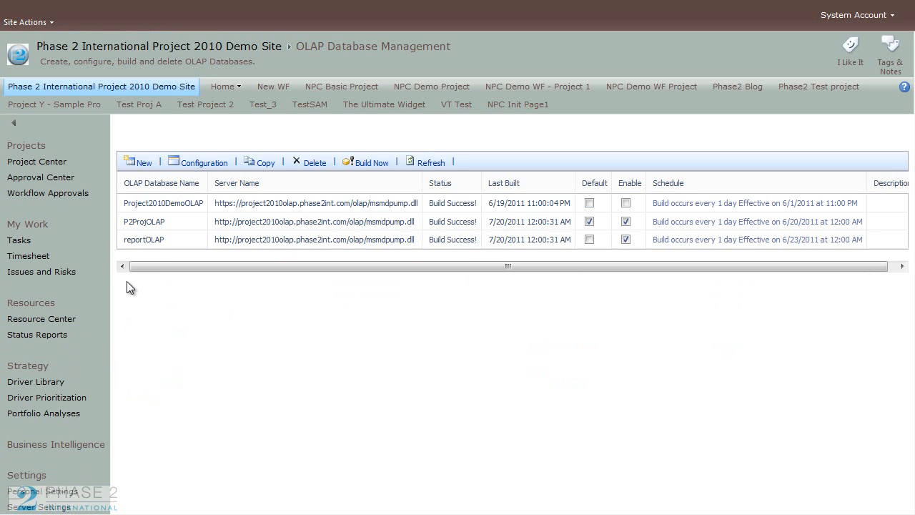
pyautogui.moveTo(147, 259)
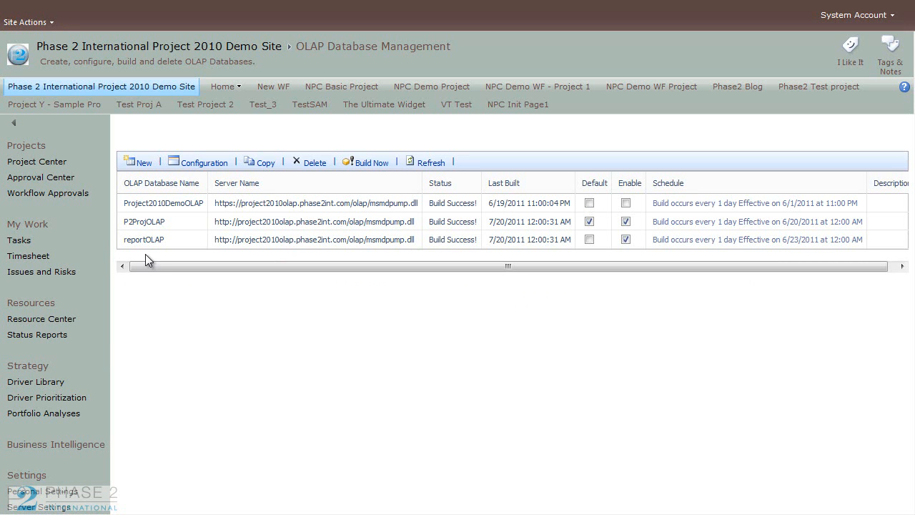
pyautogui.moveTo(313, 204)
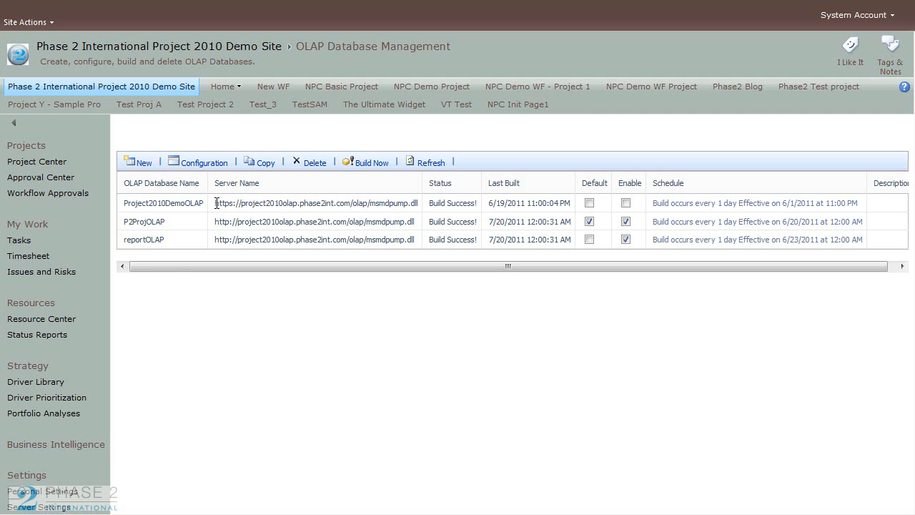
pyautogui.moveTo(143, 162)
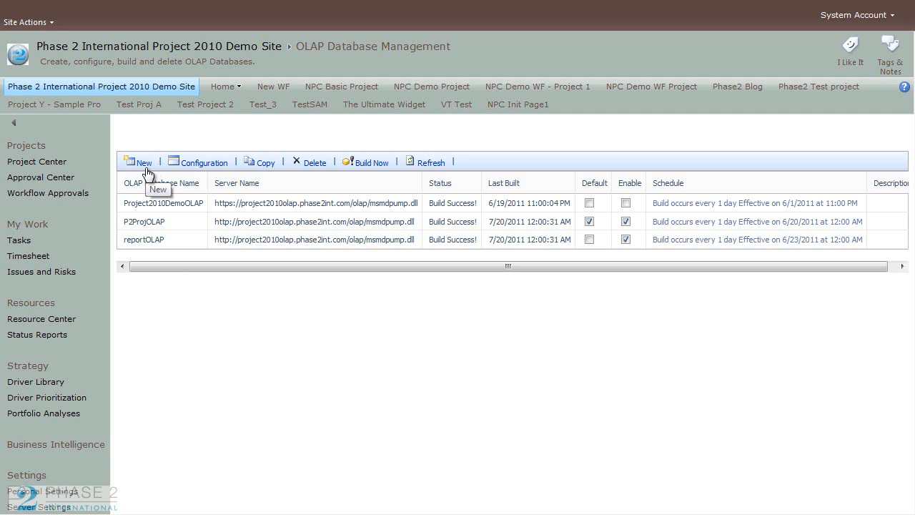
pyautogui.moveTo(220, 173)
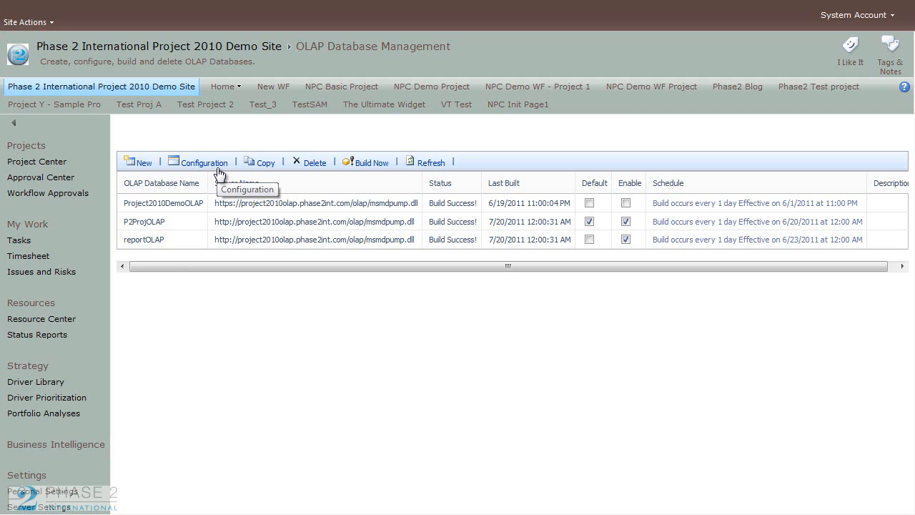
pyautogui.moveTo(262, 167)
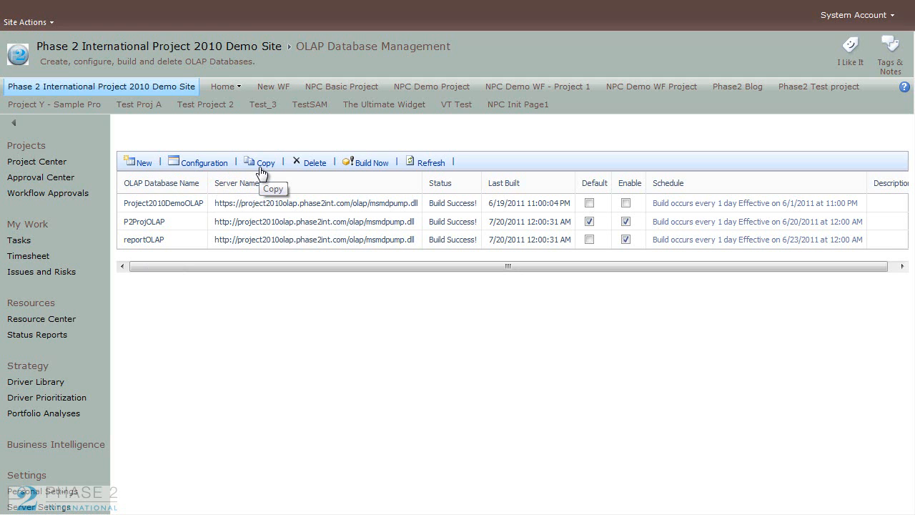
pyautogui.moveTo(329, 168)
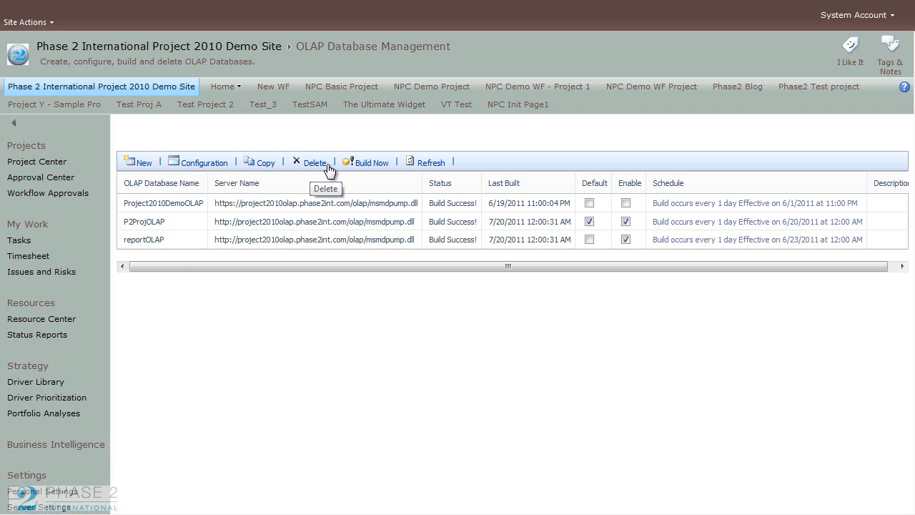
pyautogui.moveTo(409, 174)
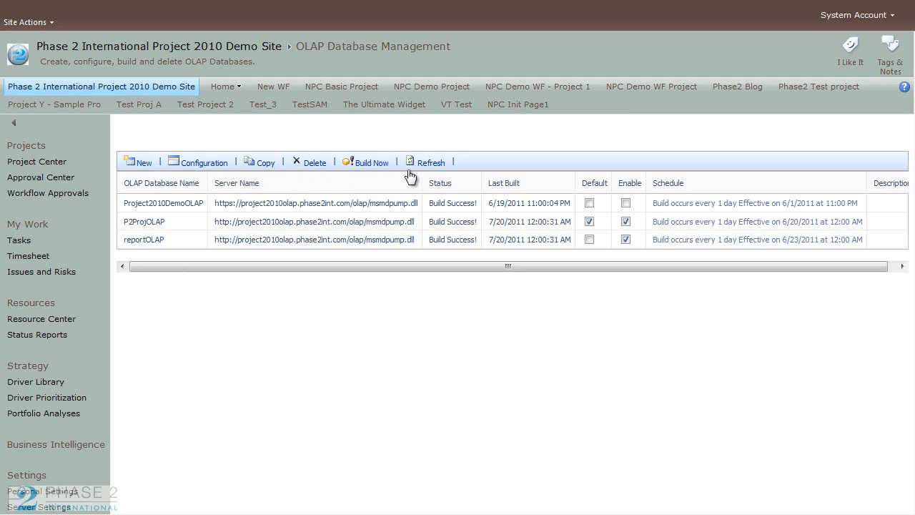
pyautogui.moveTo(423, 224)
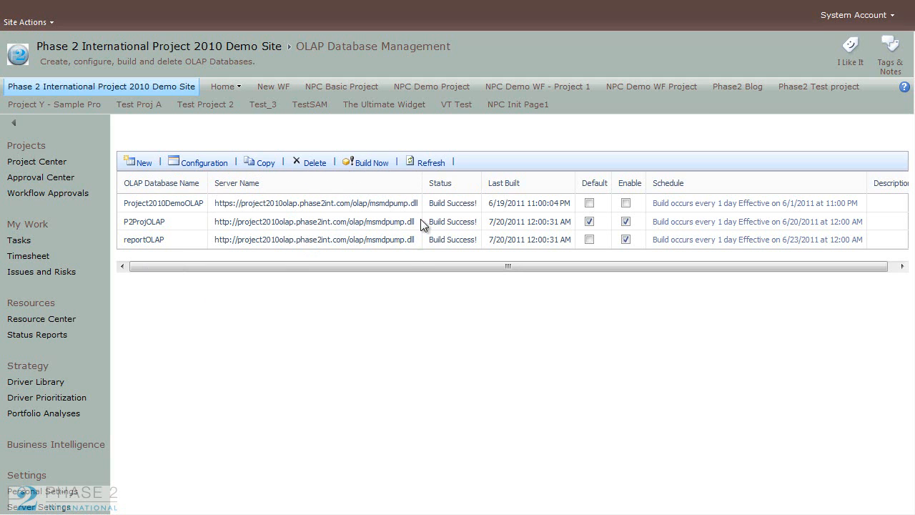
pyautogui.moveTo(186, 248)
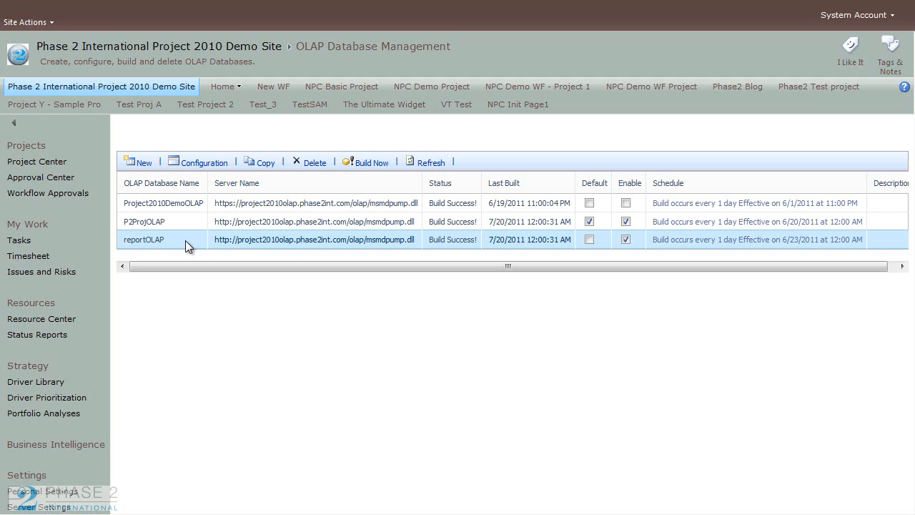
pyautogui.moveTo(307, 165)
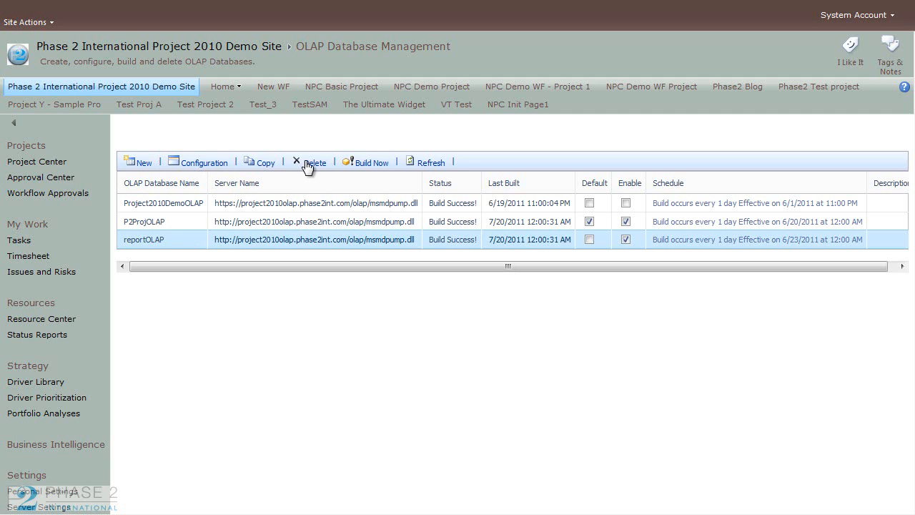
pyautogui.moveTo(205, 166)
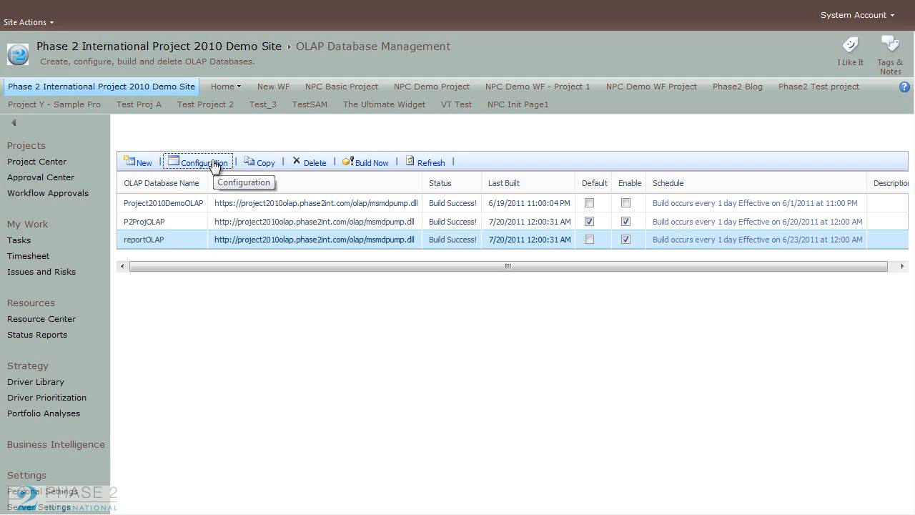
pyautogui.click(198, 162)
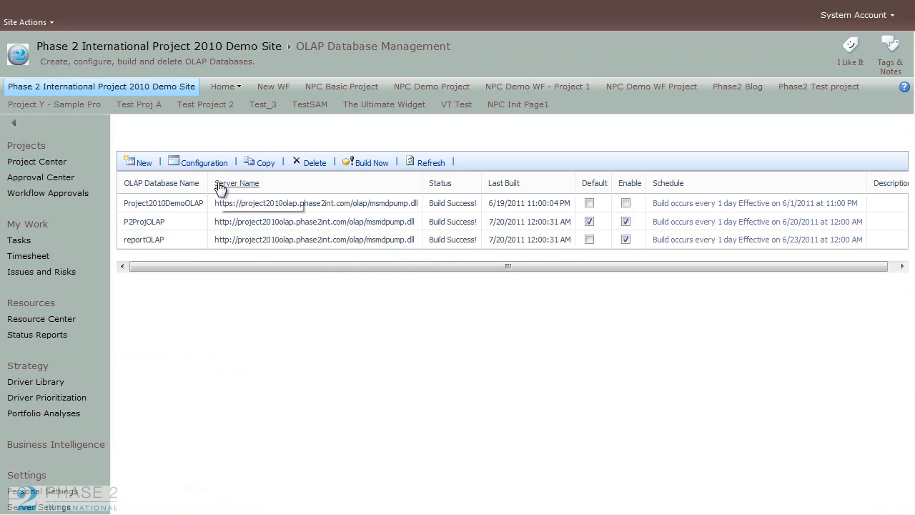
pyautogui.moveTo(150, 166)
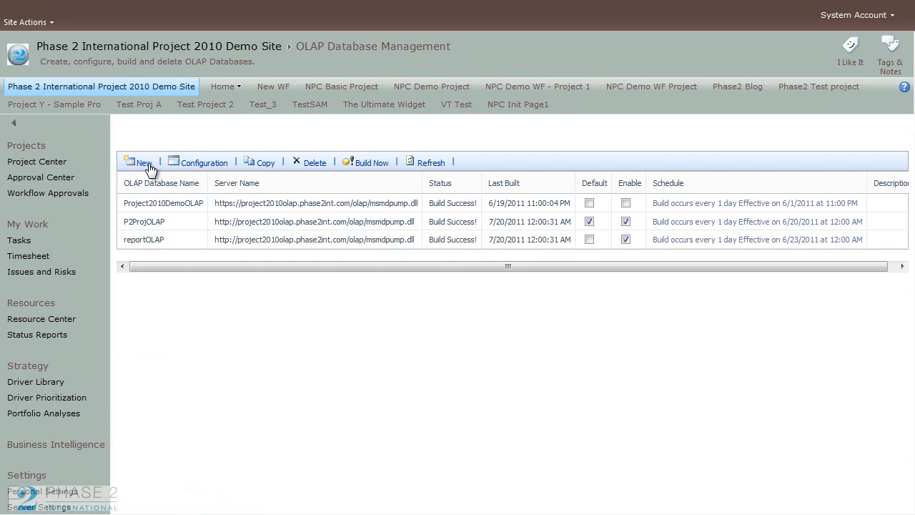
pyautogui.moveTo(311, 224)
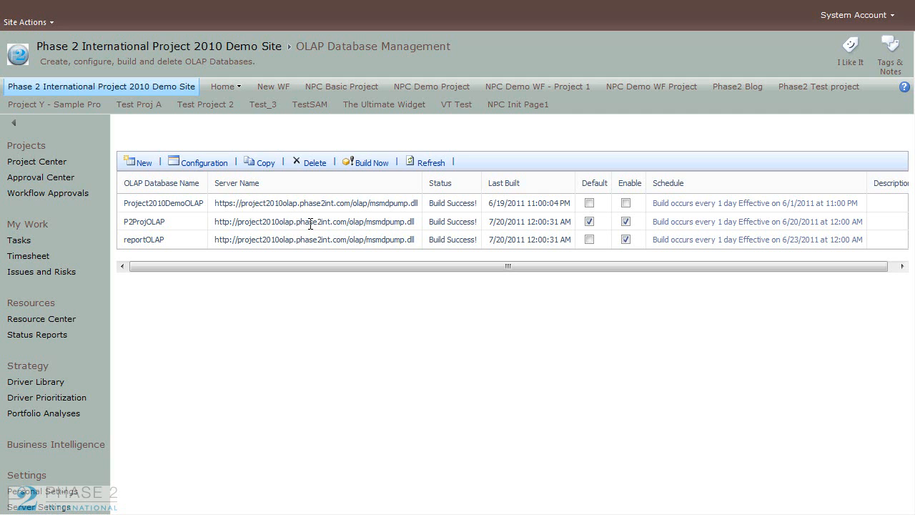
pyautogui.moveTo(218, 207)
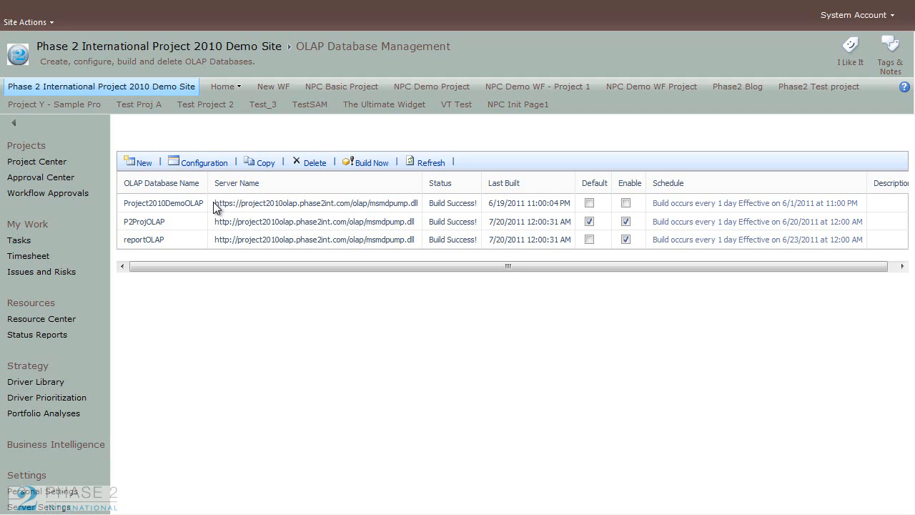
pyautogui.moveTo(355, 197)
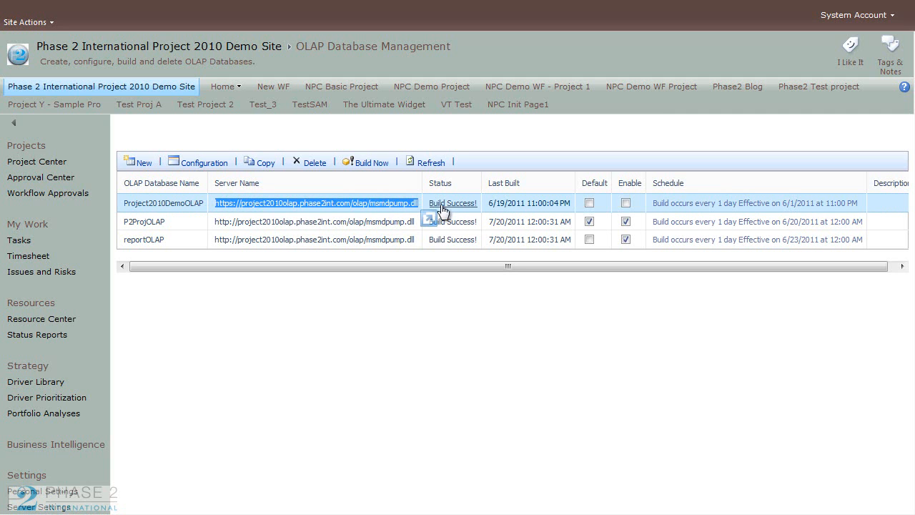
pyautogui.moveTo(372, 211)
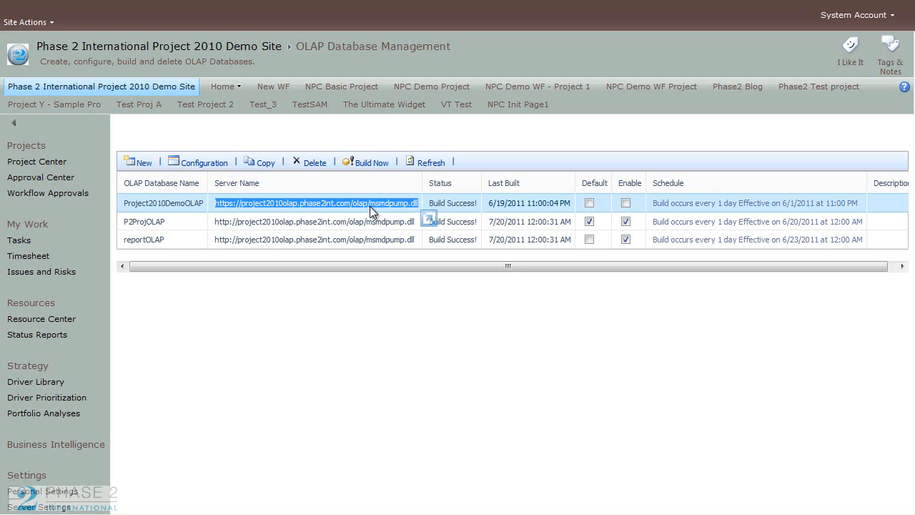
# Step: Copy the Project2010DemoOLAP server address from its right-click menu
pyautogui.rightClick(369, 207)
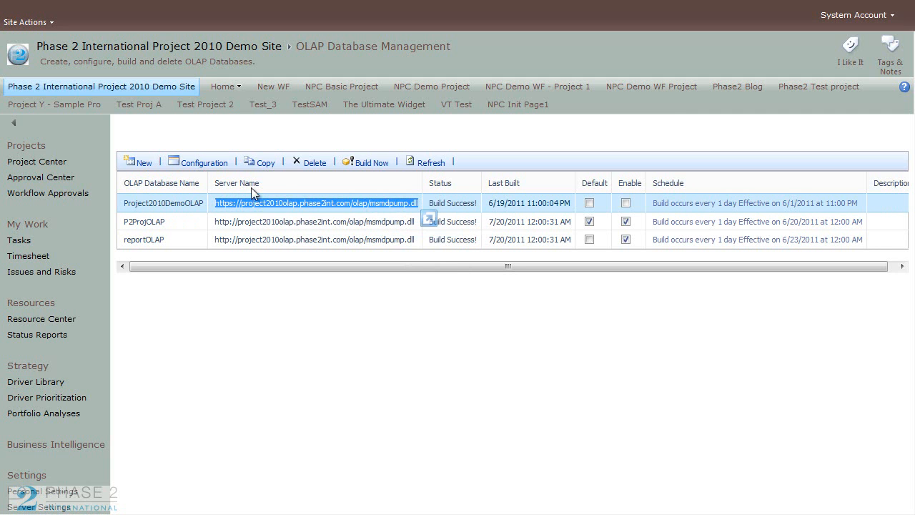
pyautogui.moveTo(143, 162)
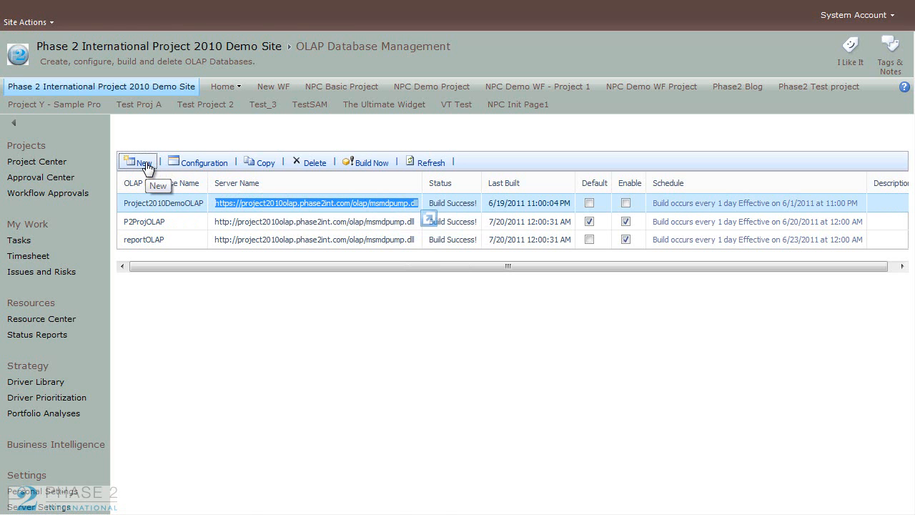
# Step: Start a new OLAP database with the server address ending .com/olap/msmdpump.dll
pyautogui.click(141, 162)
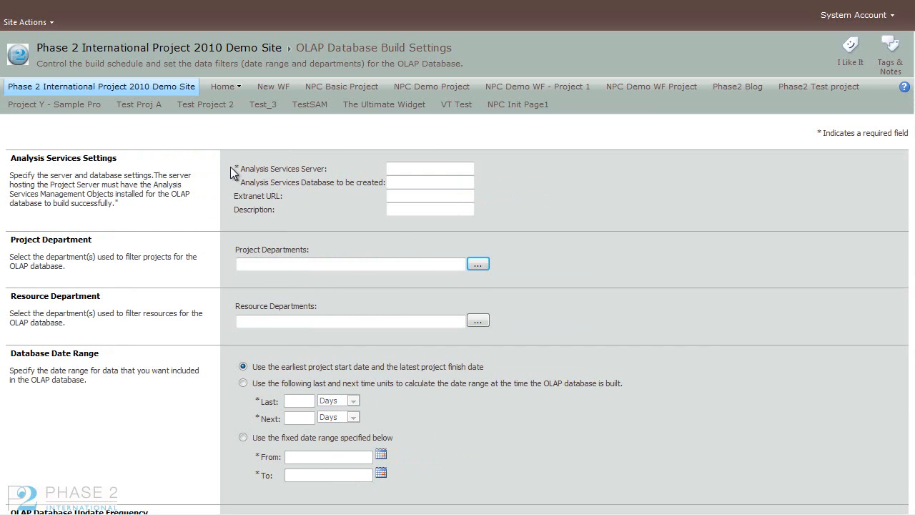
pyautogui.click(428, 168)
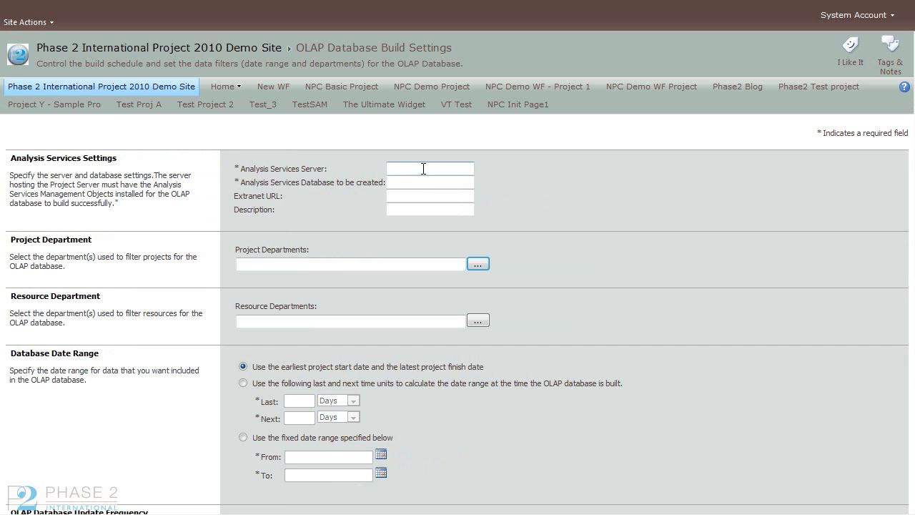
pyautogui.write('.com/olap/msmdpump.dll')
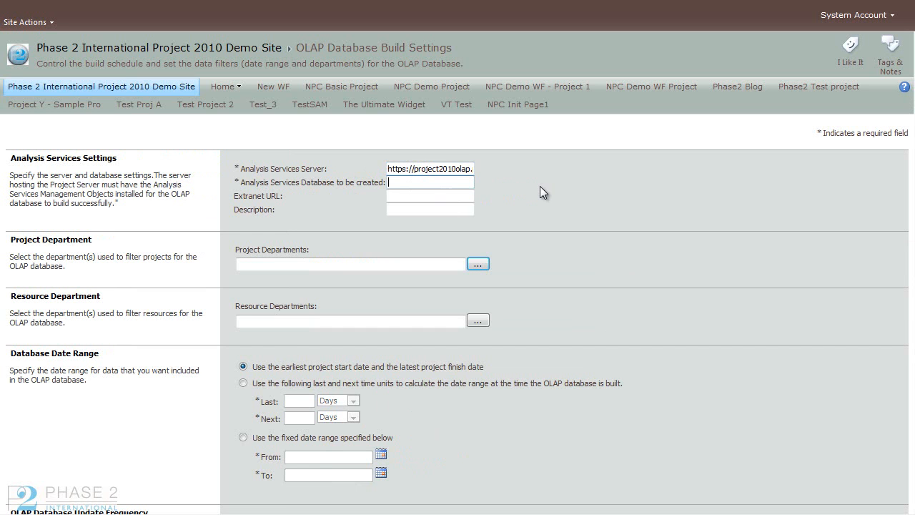
# Step: Enter P2OLAPTest1 as the name of the database to be created
pyautogui.write('OL')
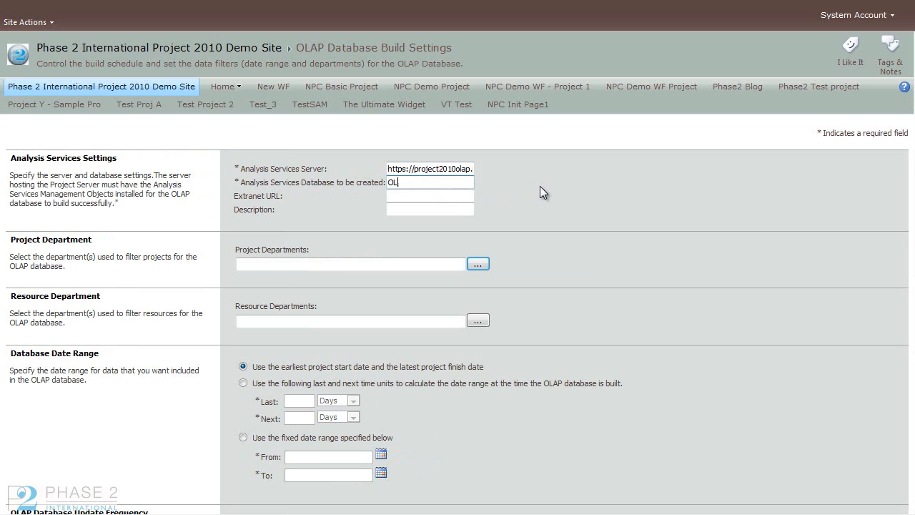
pyautogui.press('Backspace')
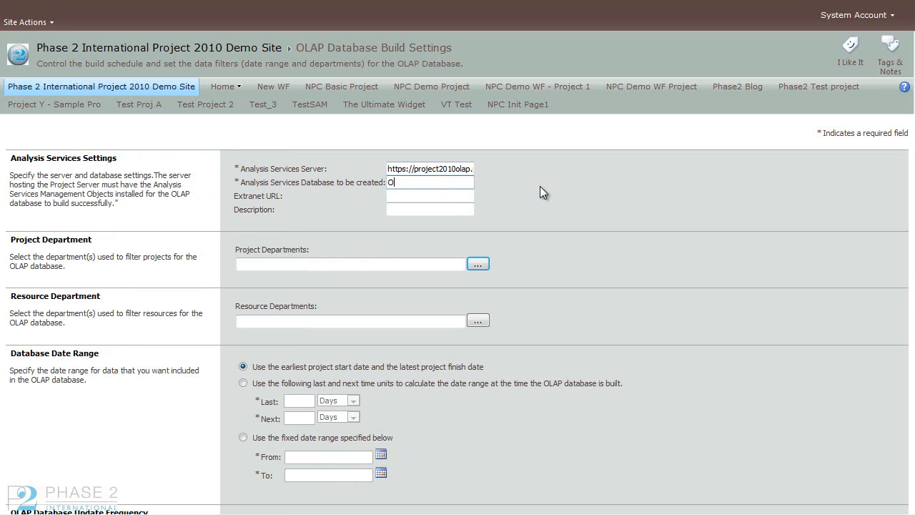
pyautogui.write('P')
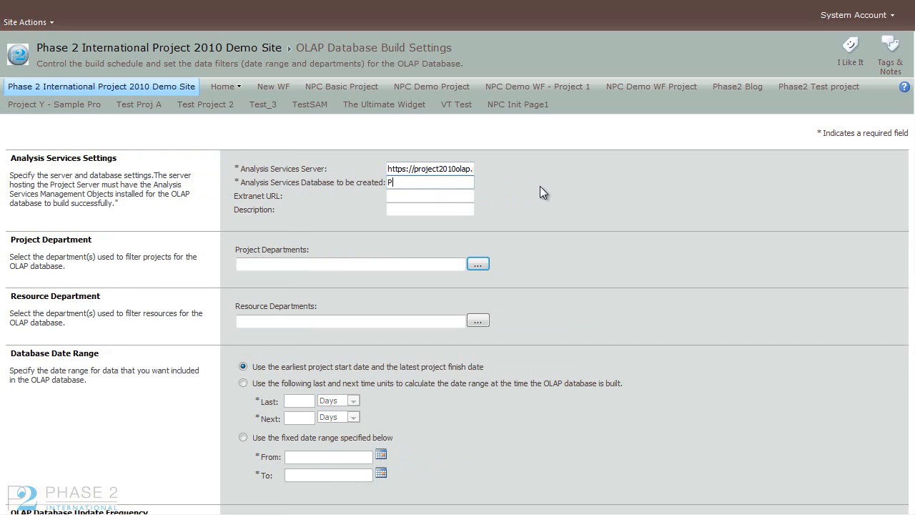
pyautogui.write('2OLAP')
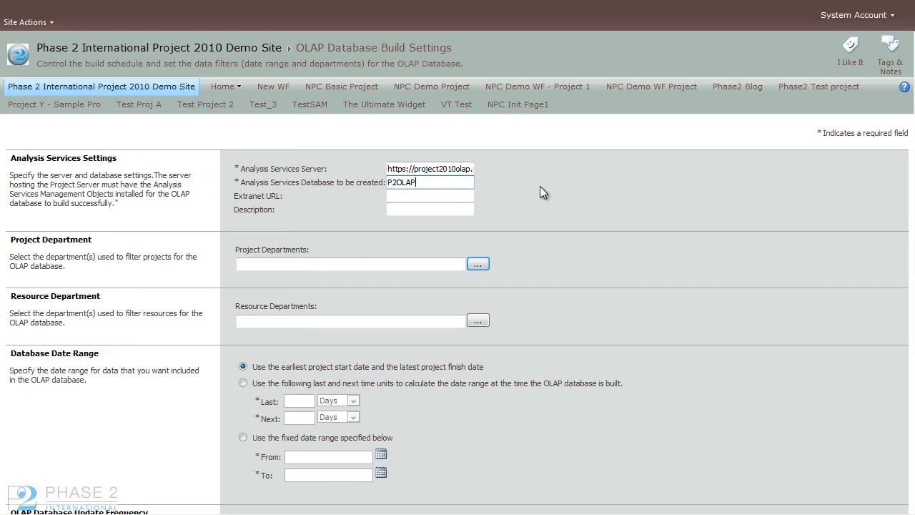
pyautogui.write('T')
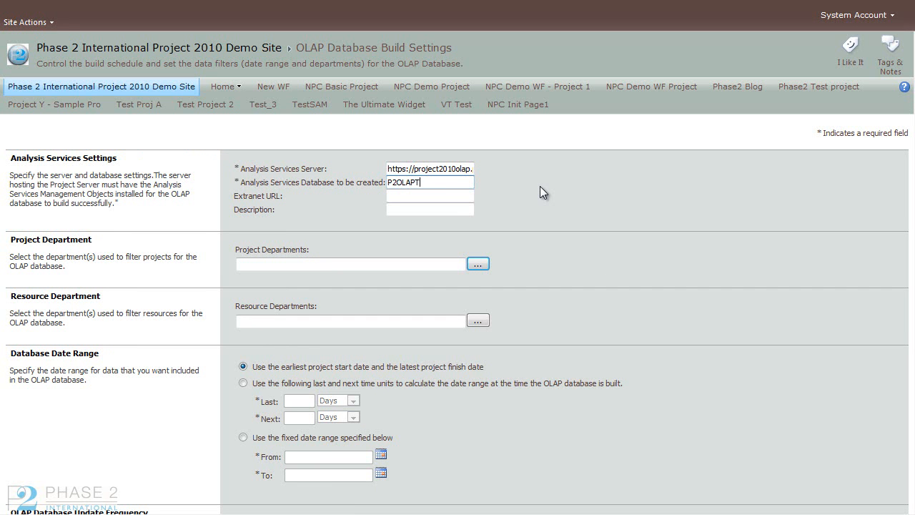
pyautogui.write('est1')
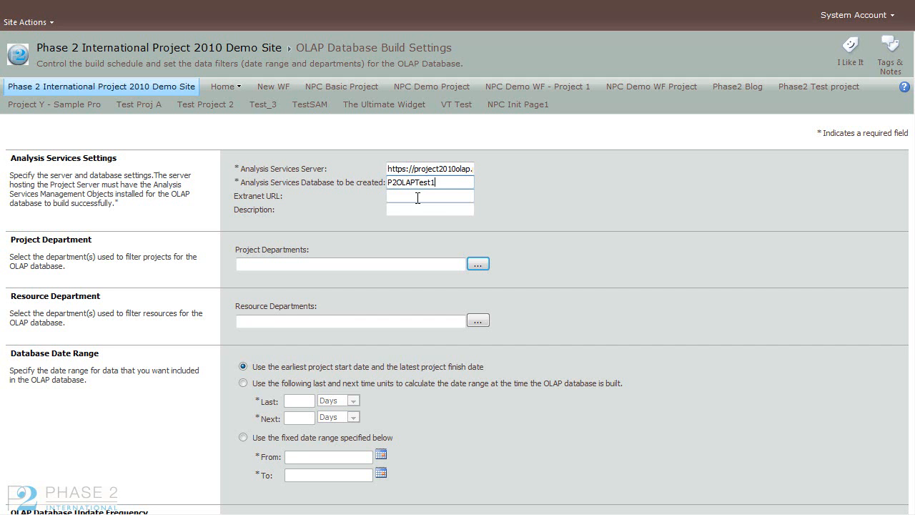
pyautogui.scroll(-3)
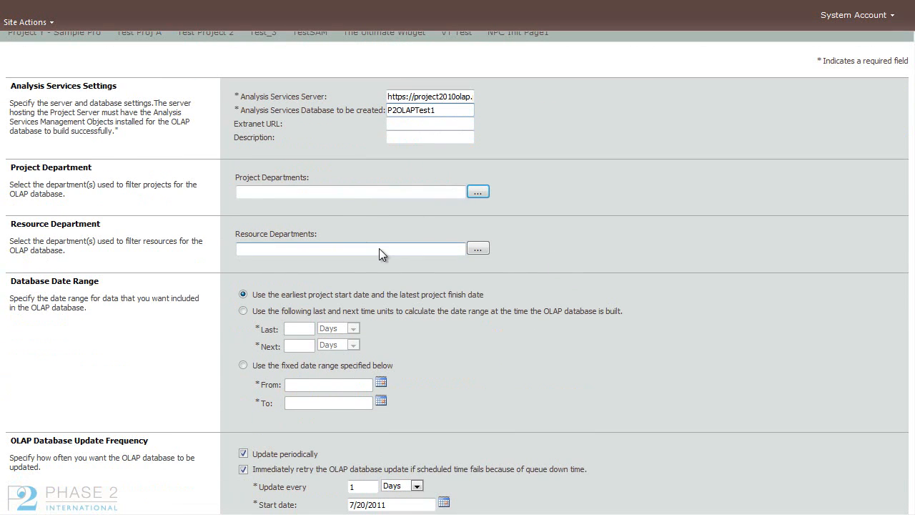
pyautogui.scroll(-3)
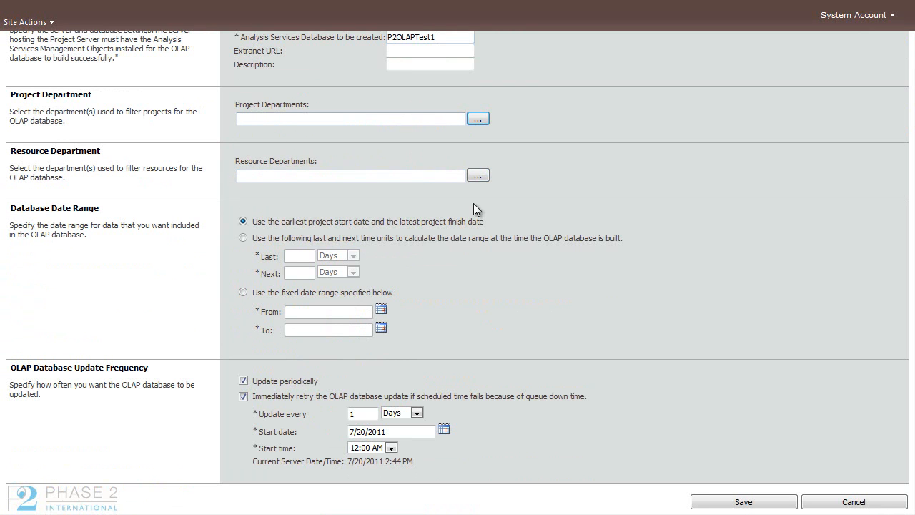
pyautogui.moveTo(577, 252)
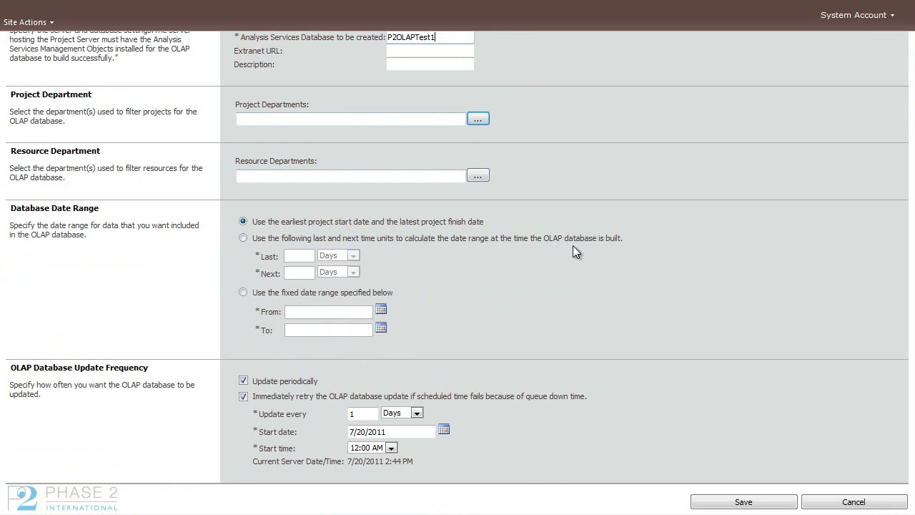
pyautogui.scroll(-3)
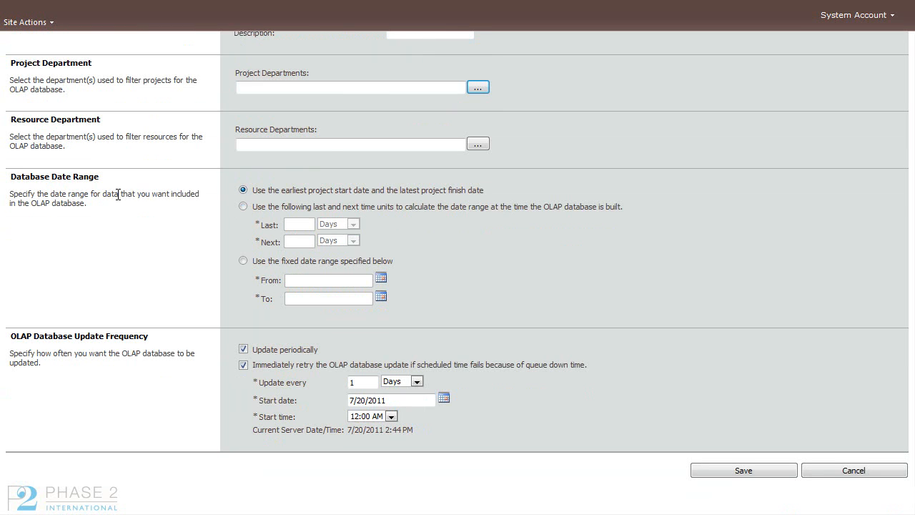
pyautogui.moveTo(129, 349)
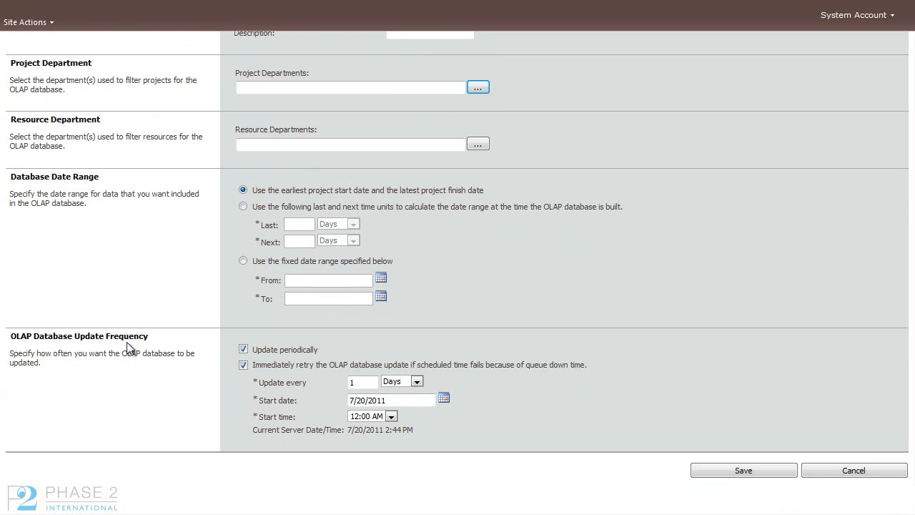
pyautogui.moveTo(439, 379)
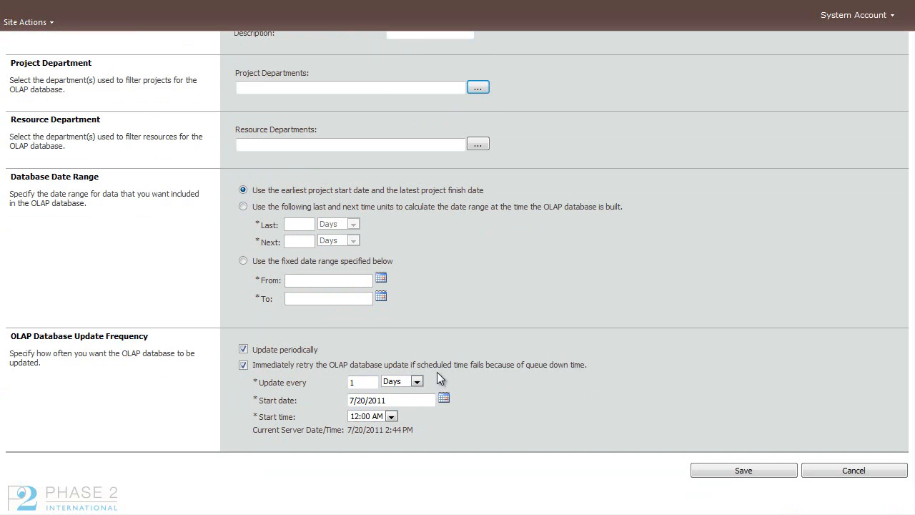
pyautogui.moveTo(370, 422)
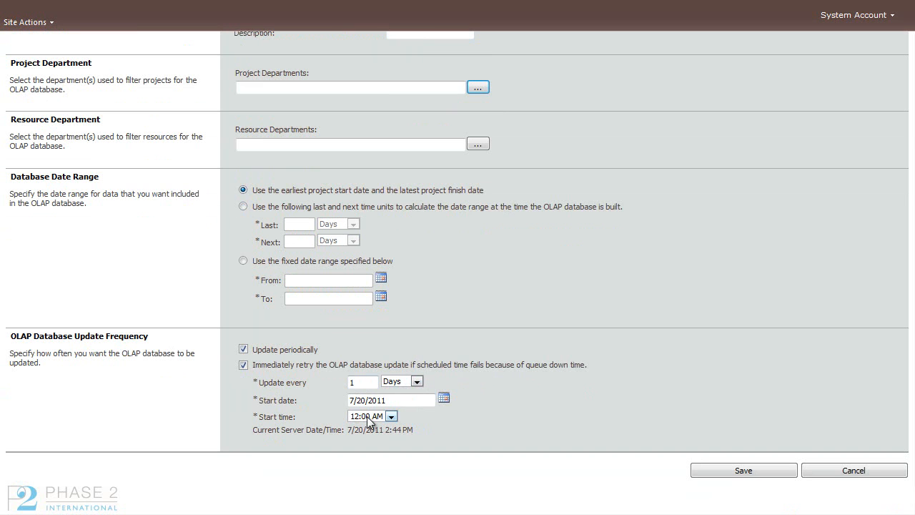
pyautogui.moveTo(439, 426)
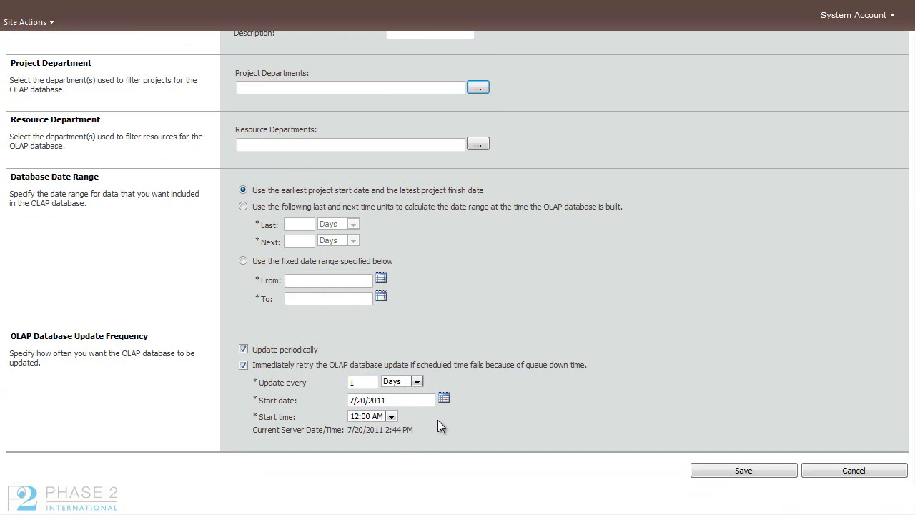
pyautogui.scroll(3)
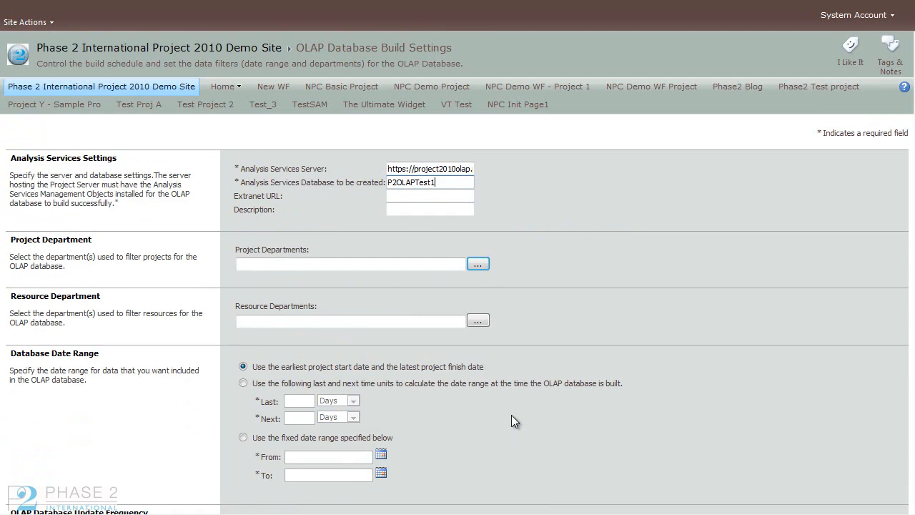
pyautogui.scroll(-3)
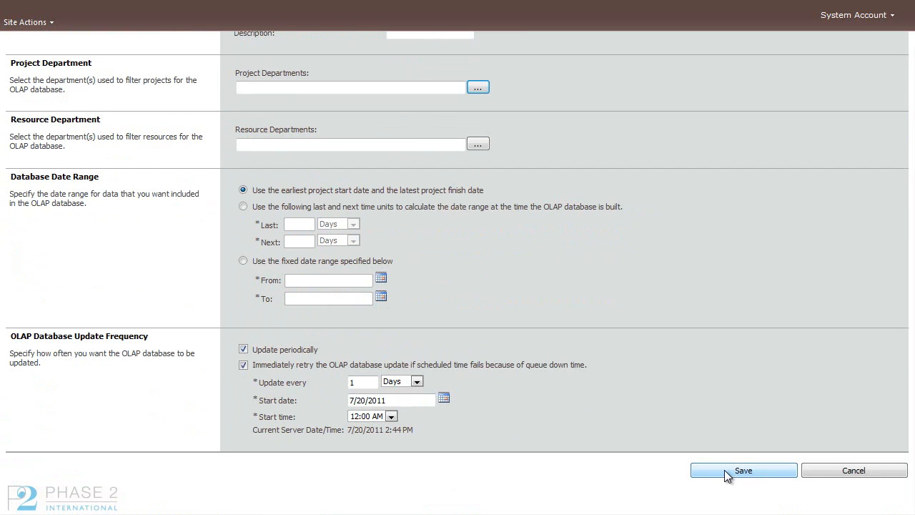
pyautogui.moveTo(716, 475)
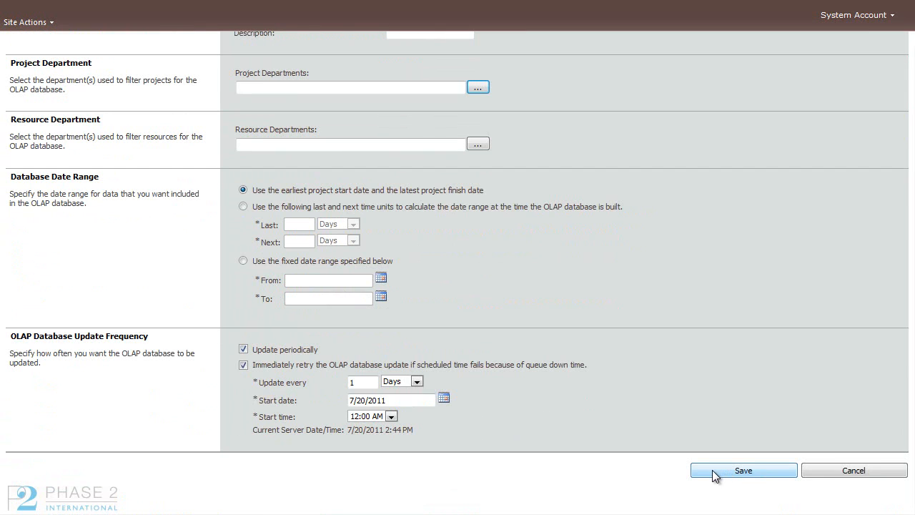
pyautogui.click(743, 469)
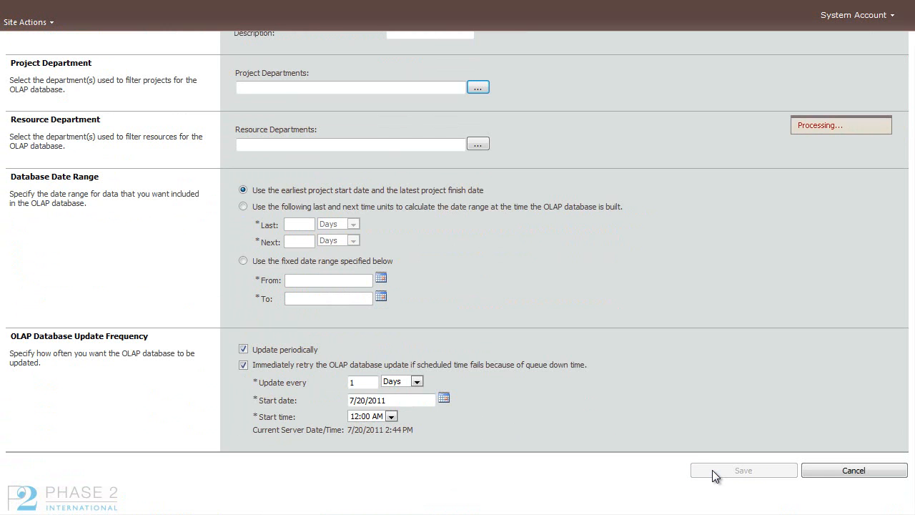
pyautogui.click(743, 470)
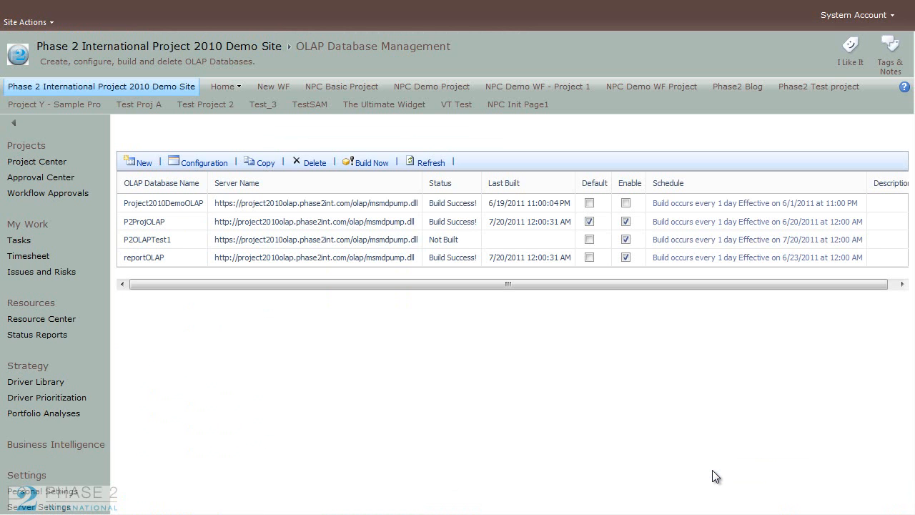
pyautogui.moveTo(326, 316)
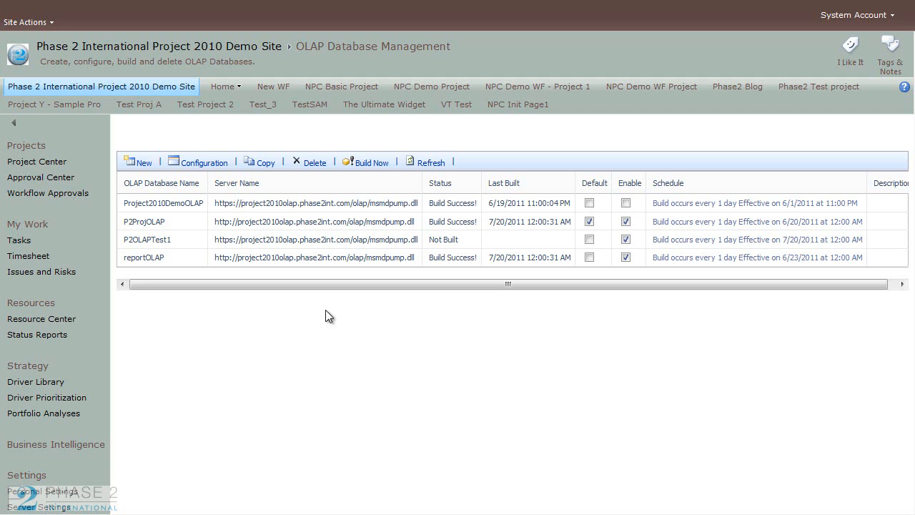
pyautogui.moveTo(198, 250)
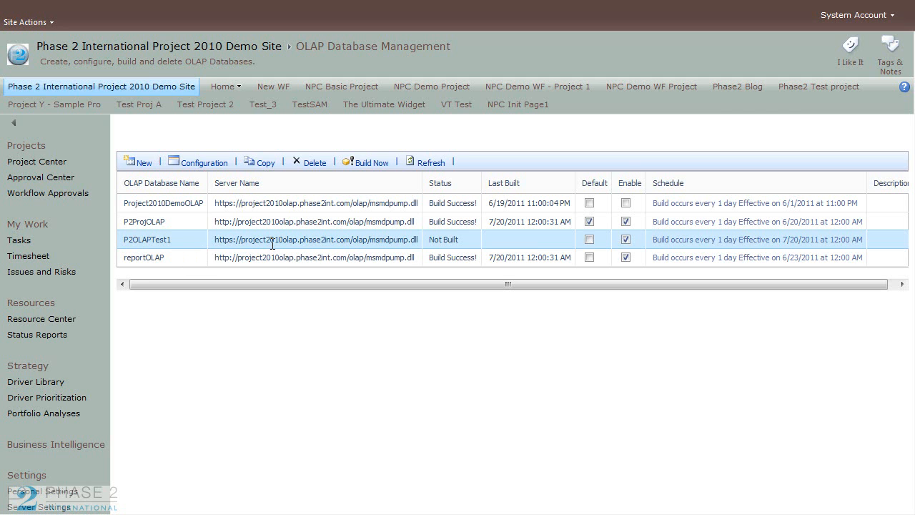
pyautogui.moveTo(477, 250)
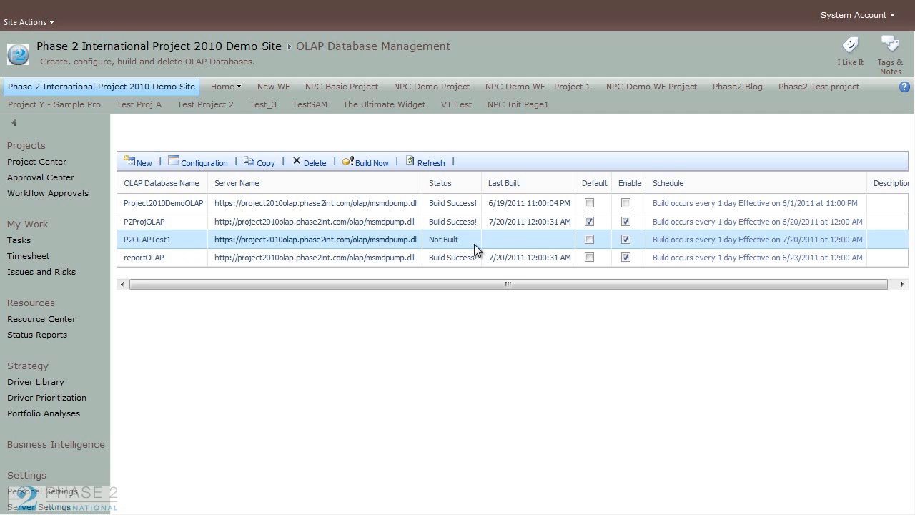
pyautogui.moveTo(372, 168)
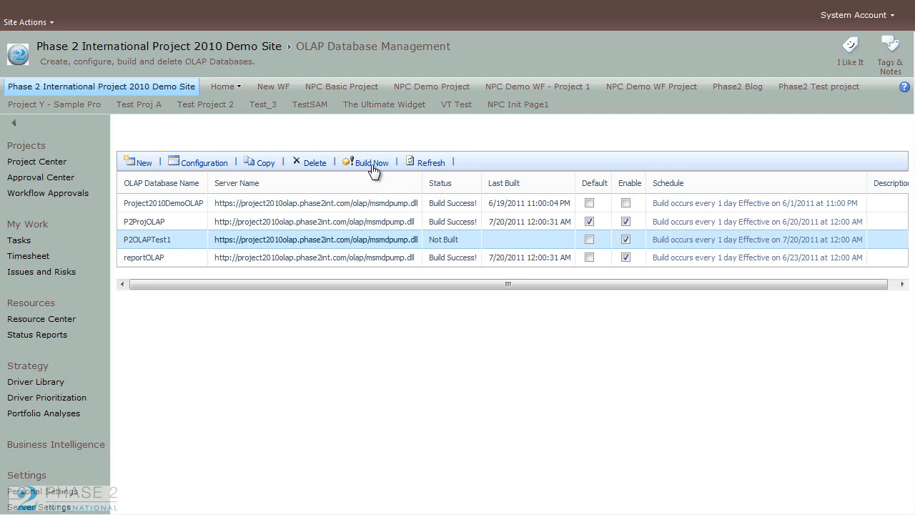
pyautogui.moveTo(371, 165)
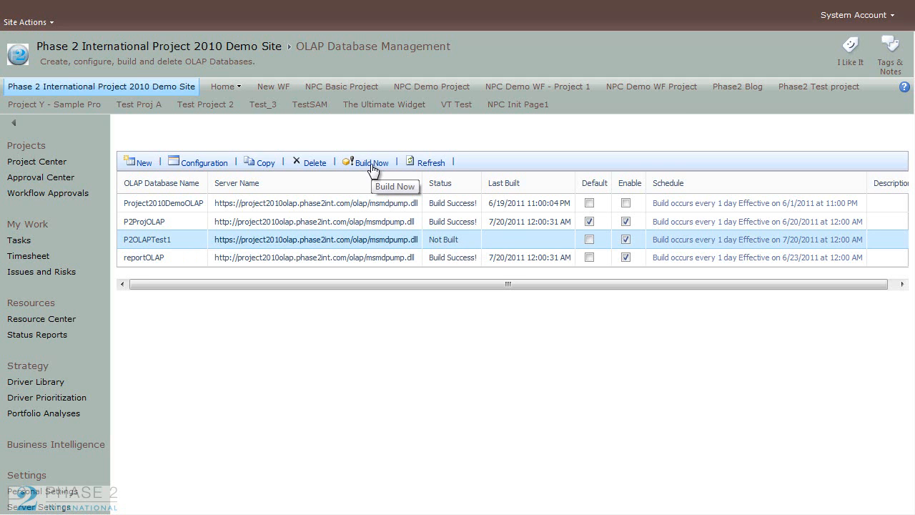
pyautogui.moveTo(326, 239)
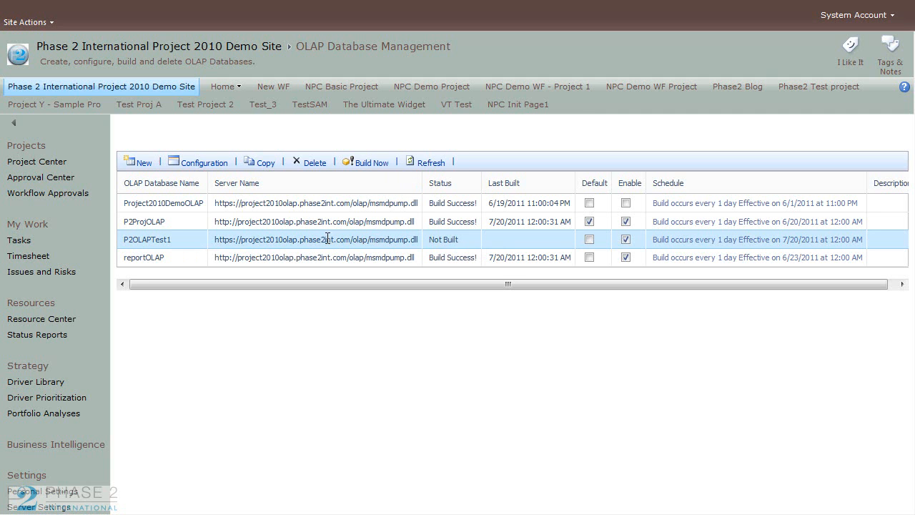
pyautogui.moveTo(200, 246)
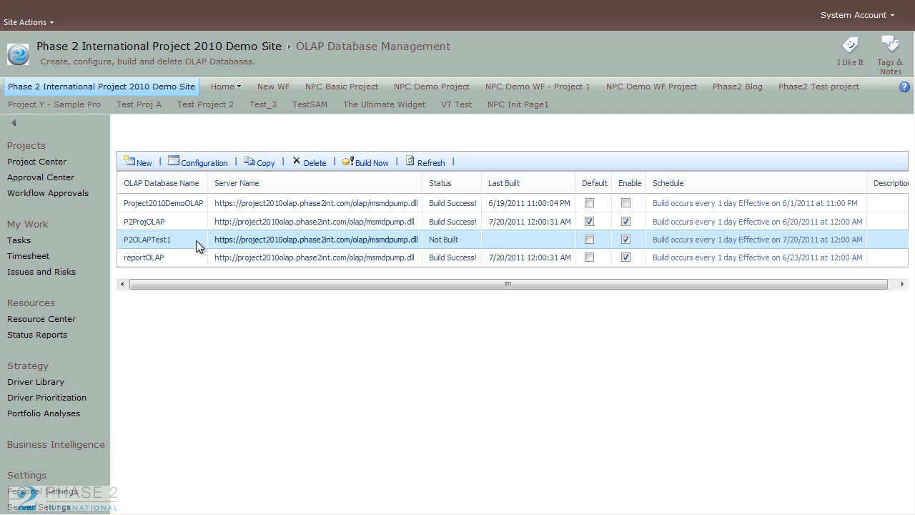
pyautogui.moveTo(220, 171)
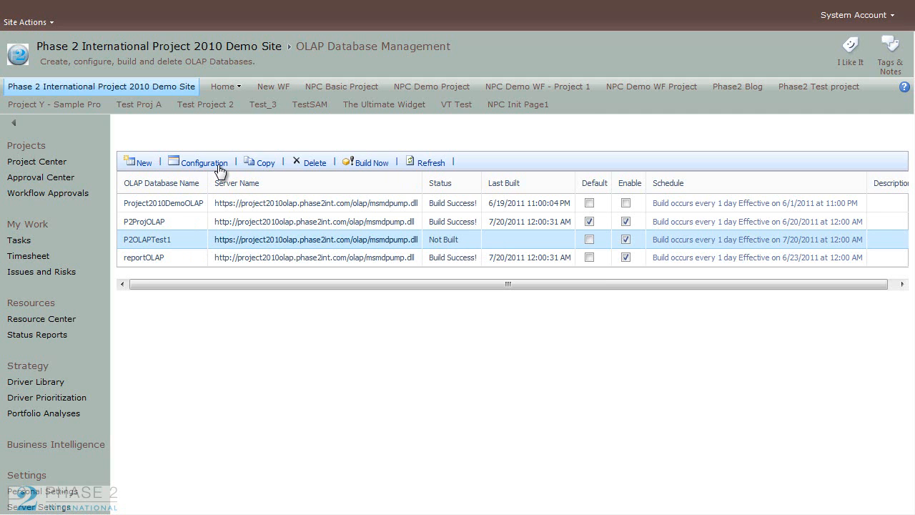
pyautogui.moveTo(184, 246)
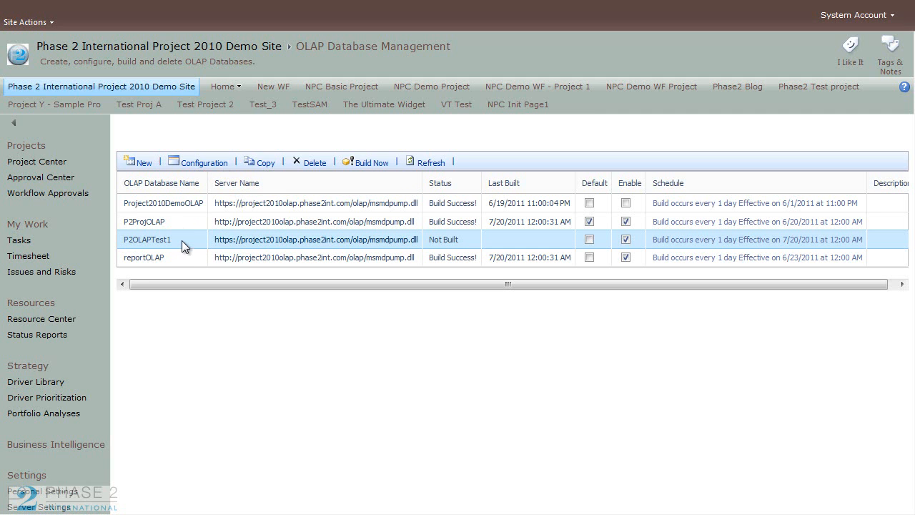
pyautogui.moveTo(205, 169)
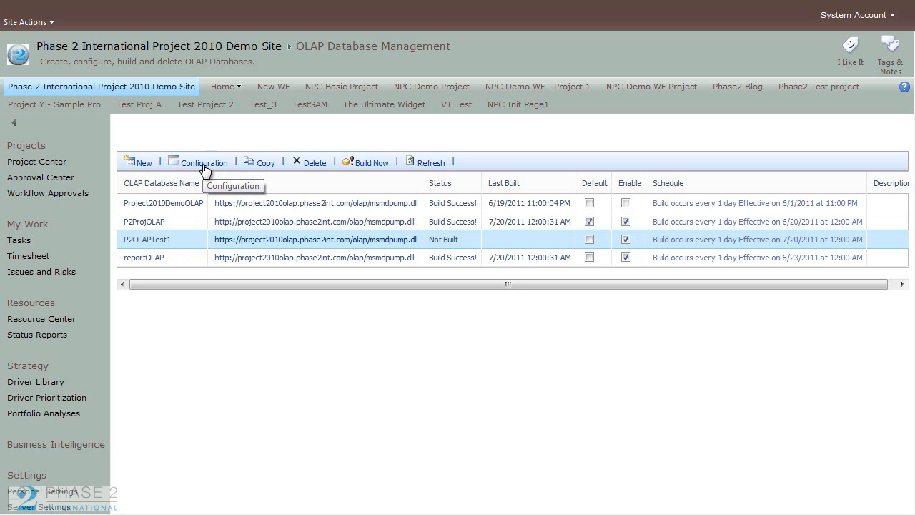
# Step: Open P2OLAPTest1's configuration and browse dimension fields for the Resource, Task and Assignment cubes
pyautogui.click(204, 162)
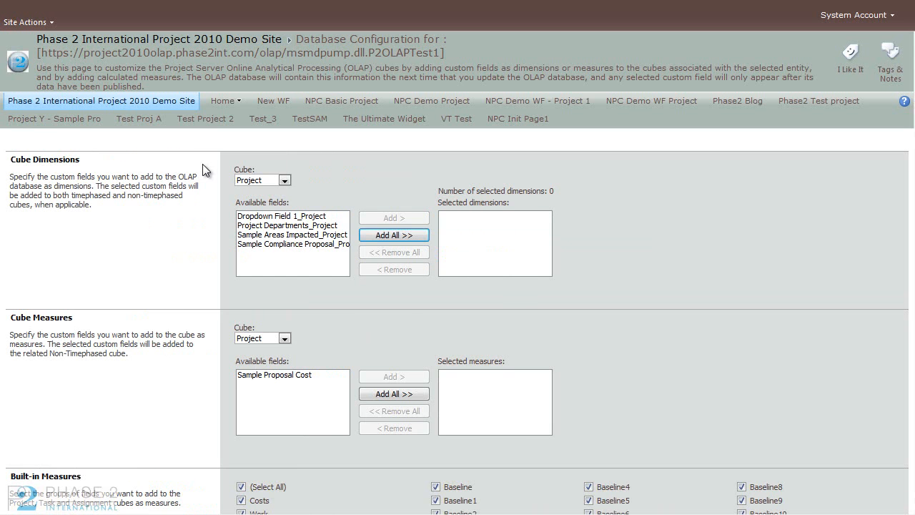
pyautogui.click(284, 180)
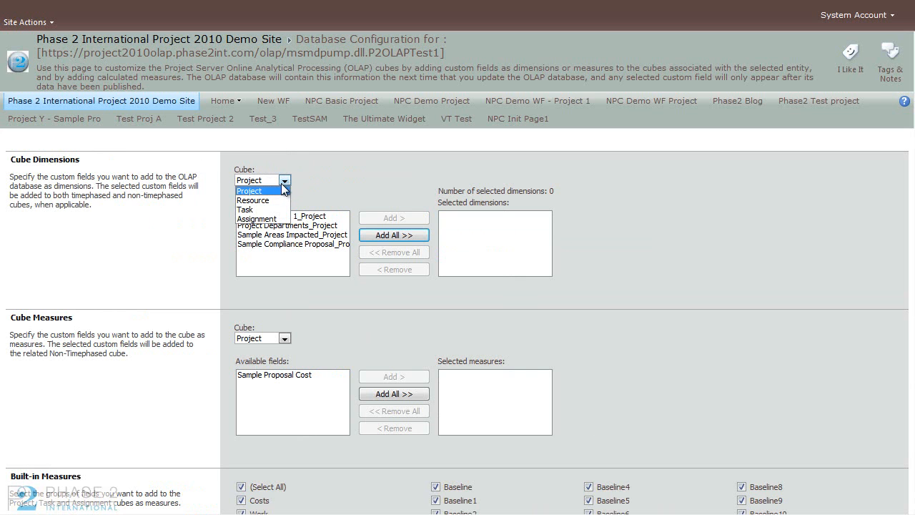
pyautogui.moveTo(245, 210)
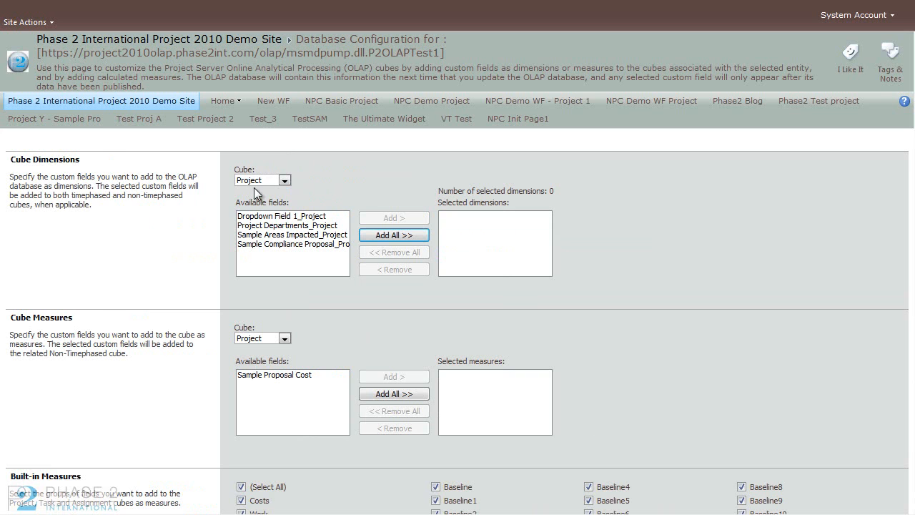
pyautogui.moveTo(277, 204)
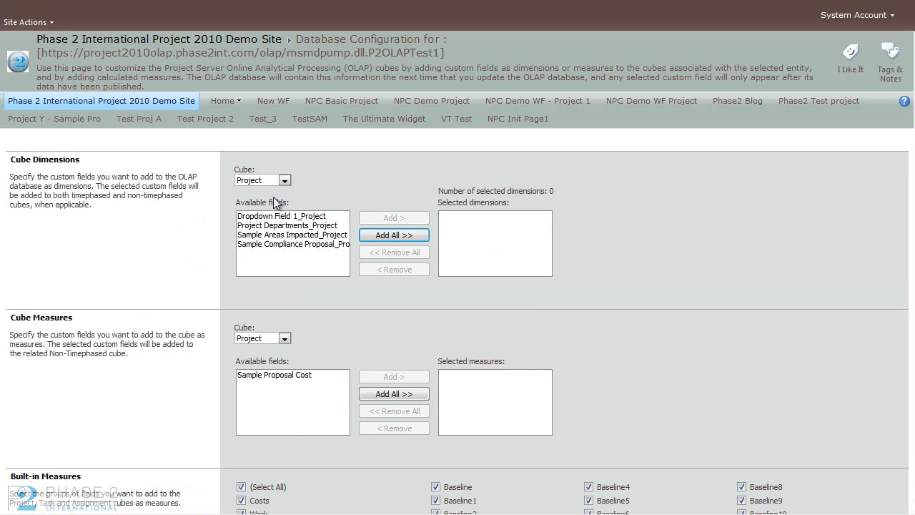
pyautogui.click(284, 180)
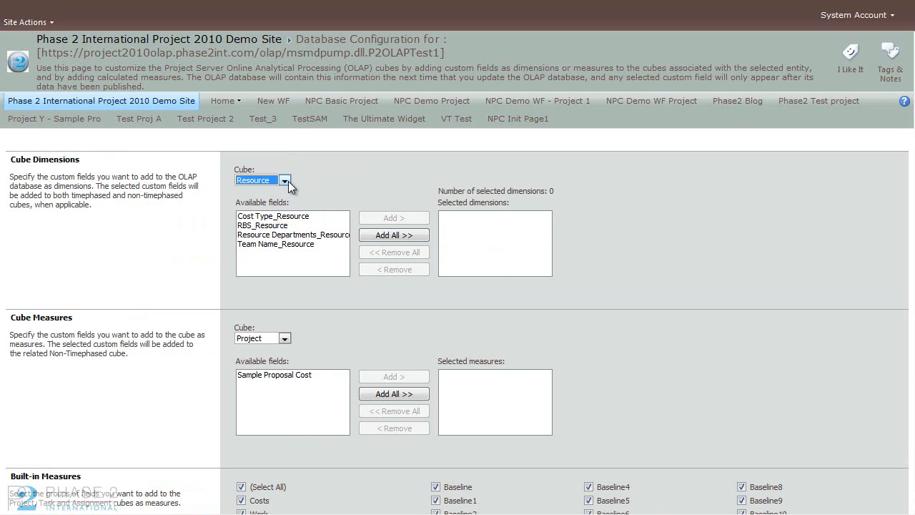
pyautogui.click(285, 180)
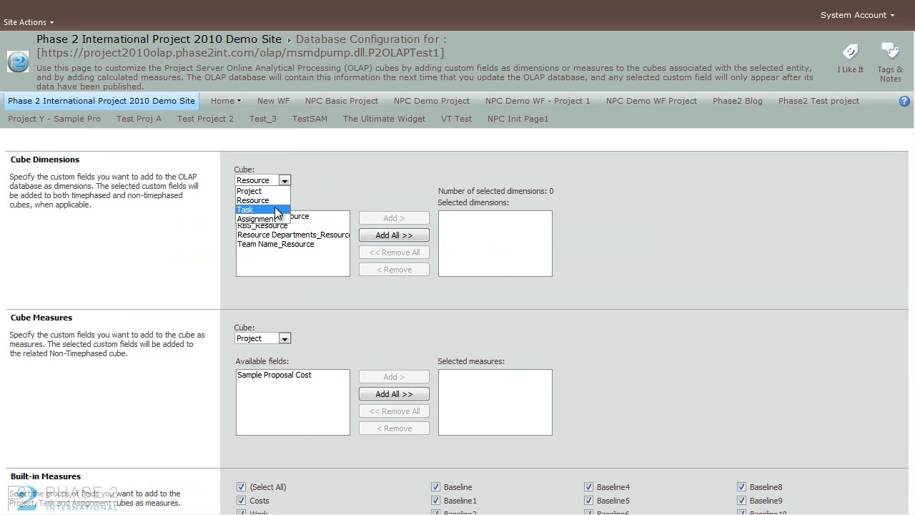
pyautogui.click(245, 209)
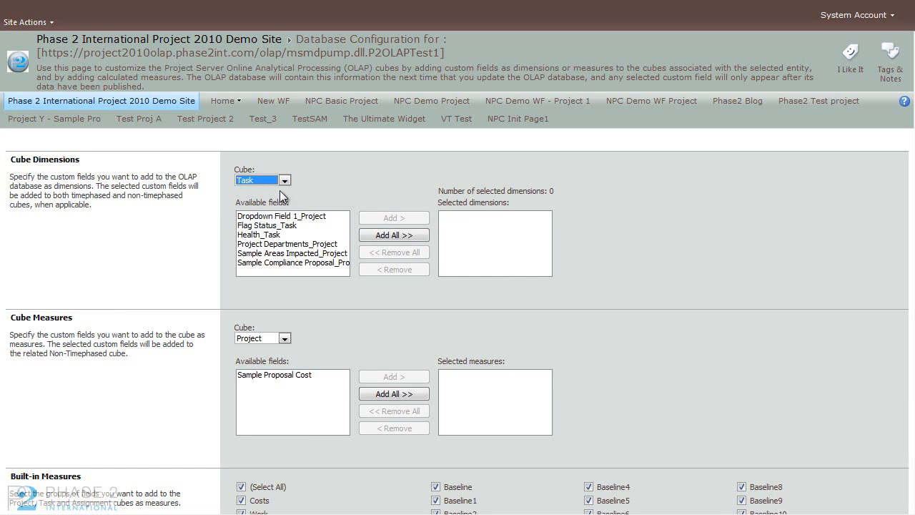
pyautogui.click(256, 179)
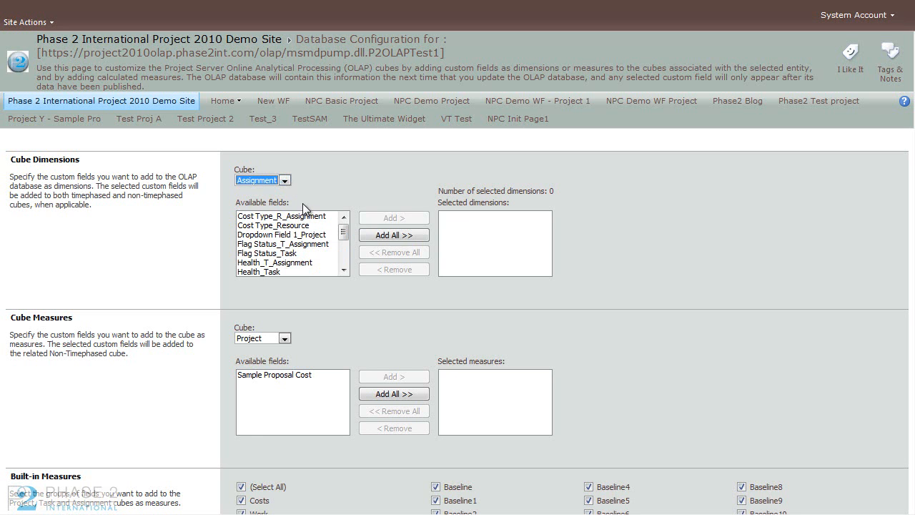
pyautogui.click(282, 215)
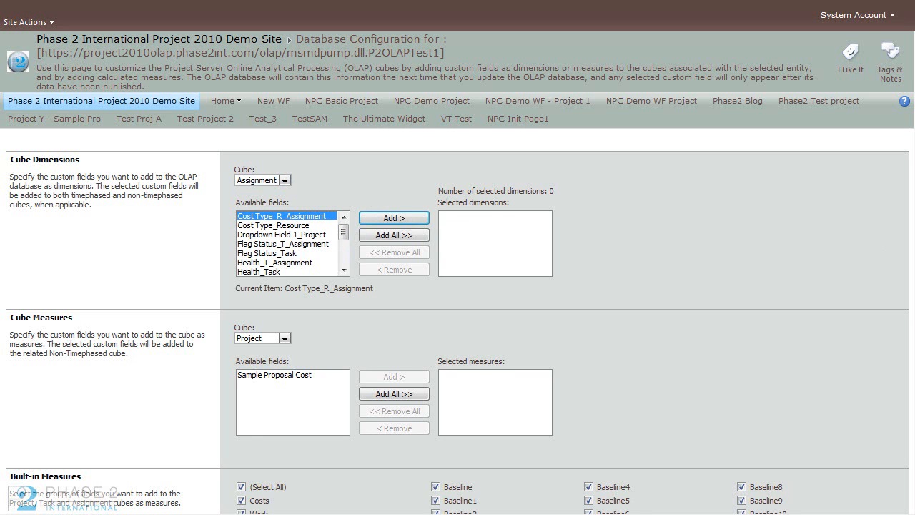
# Step: Browse measure fields for the Resource, Task and Assignment cubes, ending on Project
pyautogui.scroll(-3)
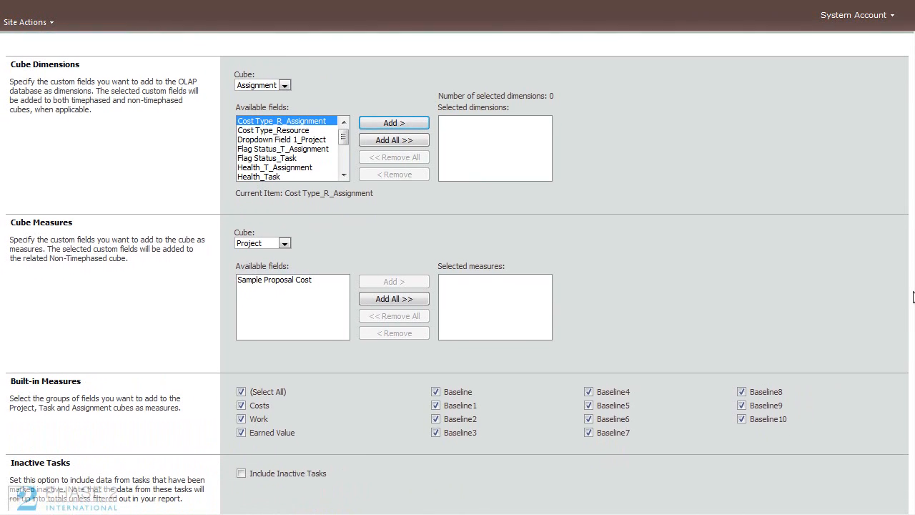
pyautogui.click(284, 235)
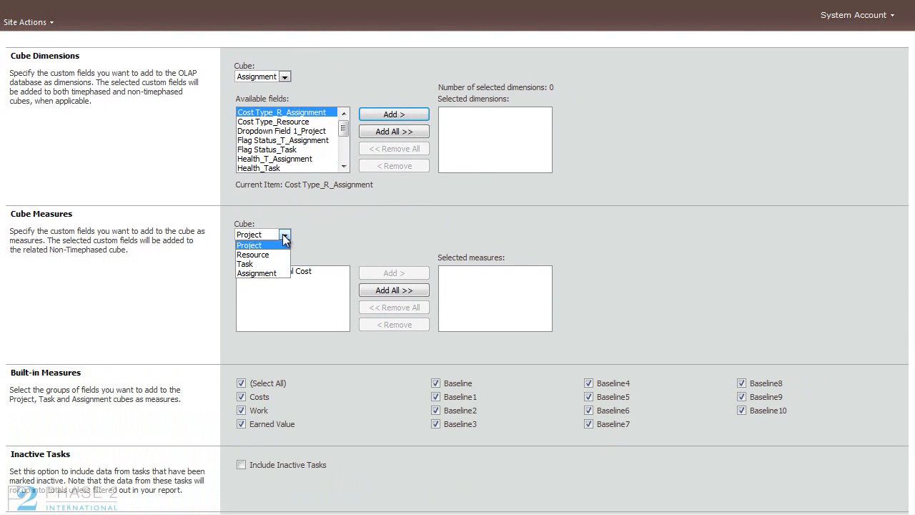
pyautogui.click(252, 254)
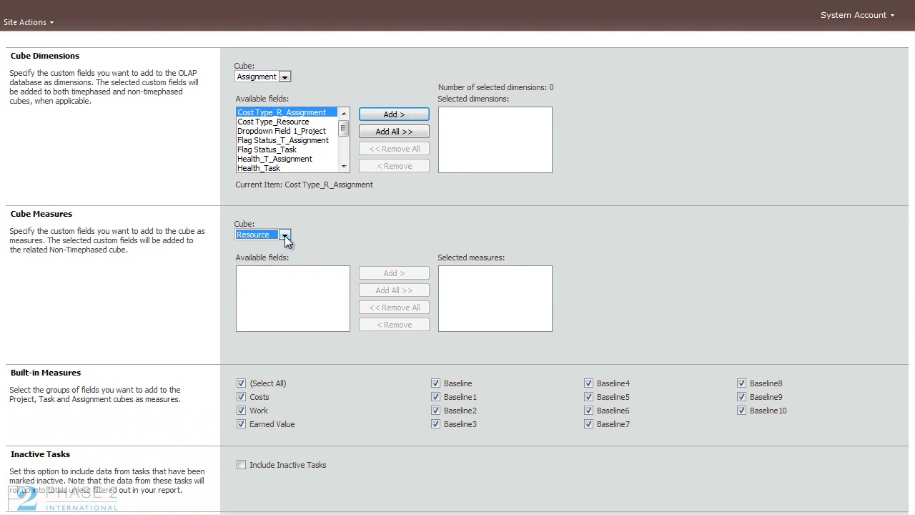
pyautogui.click(285, 234)
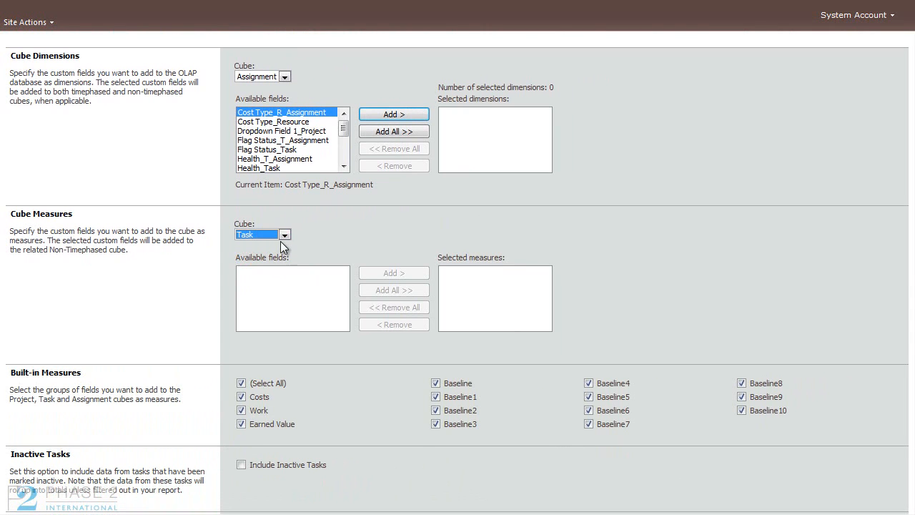
pyautogui.click(284, 234)
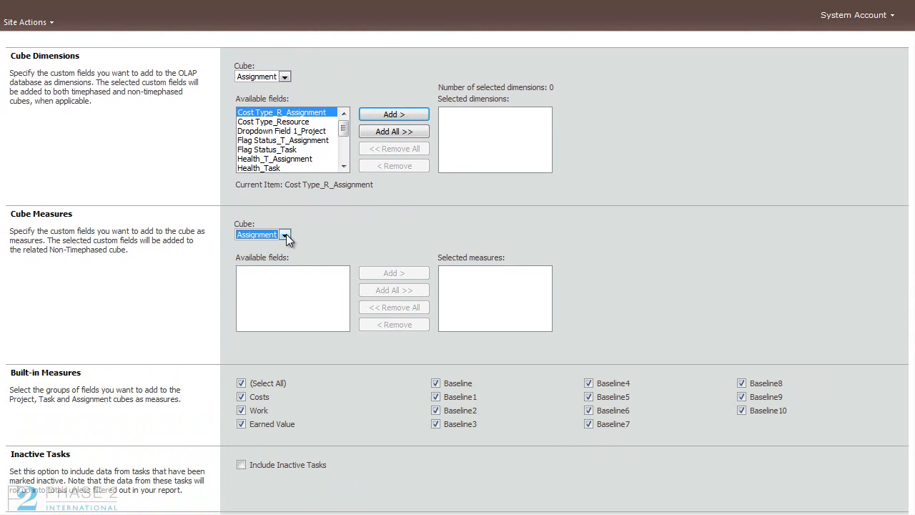
pyautogui.click(284, 235)
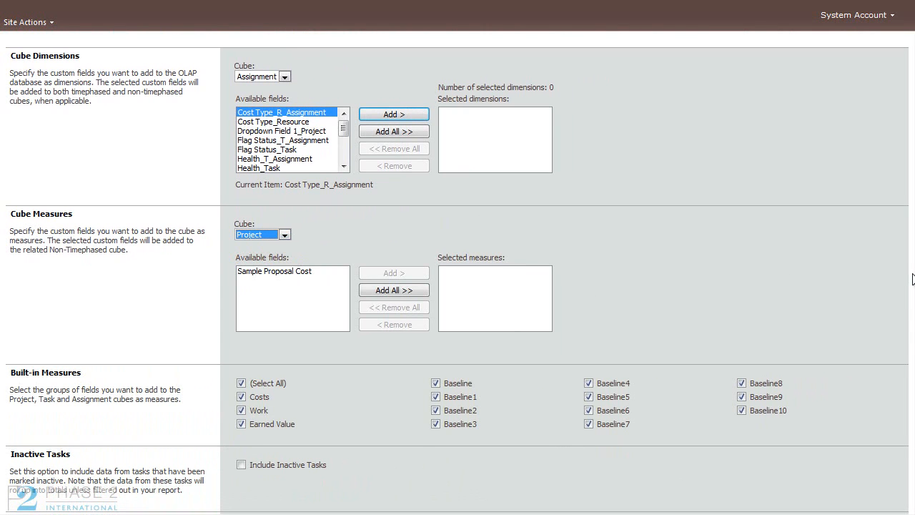
pyautogui.scroll(-3)
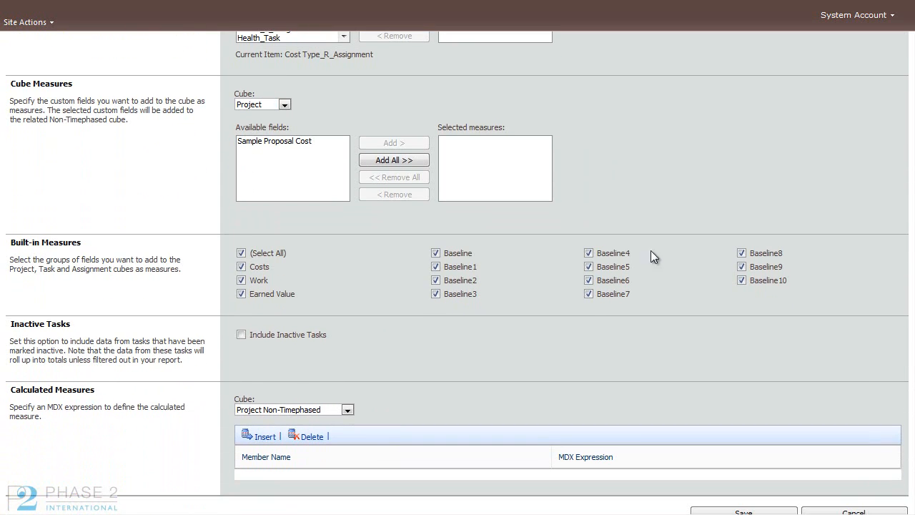
pyautogui.moveTo(750, 316)
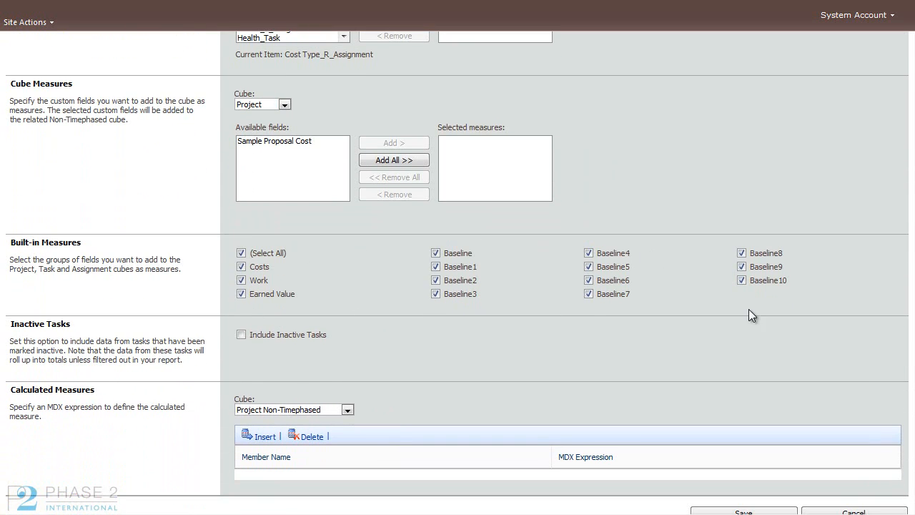
pyautogui.moveTo(424, 399)
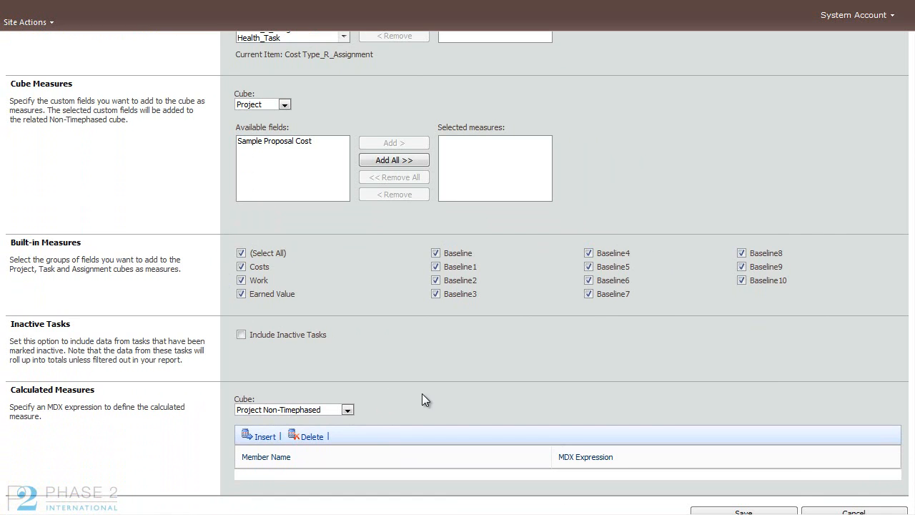
# Step: Save P2OLAPTest1's settings without adding any dimensions or measures
pyautogui.scroll(-3)
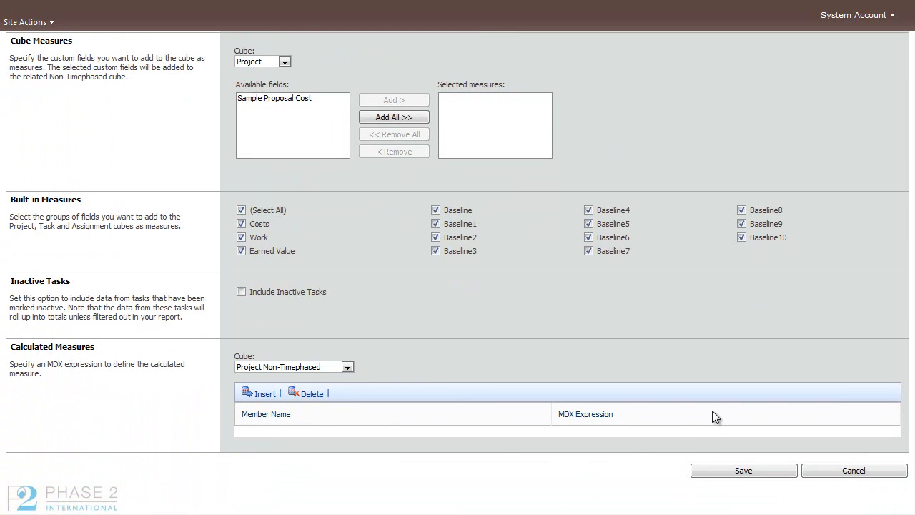
pyautogui.scroll(3)
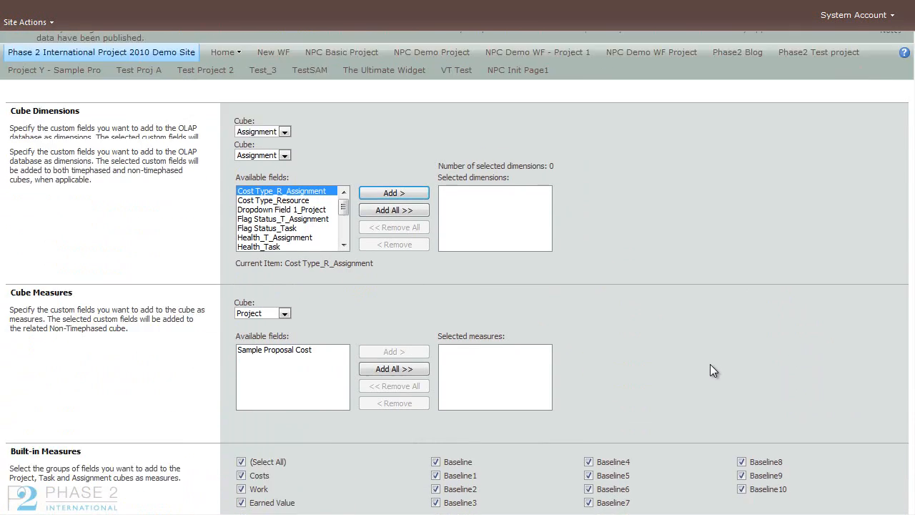
pyautogui.scroll(-3)
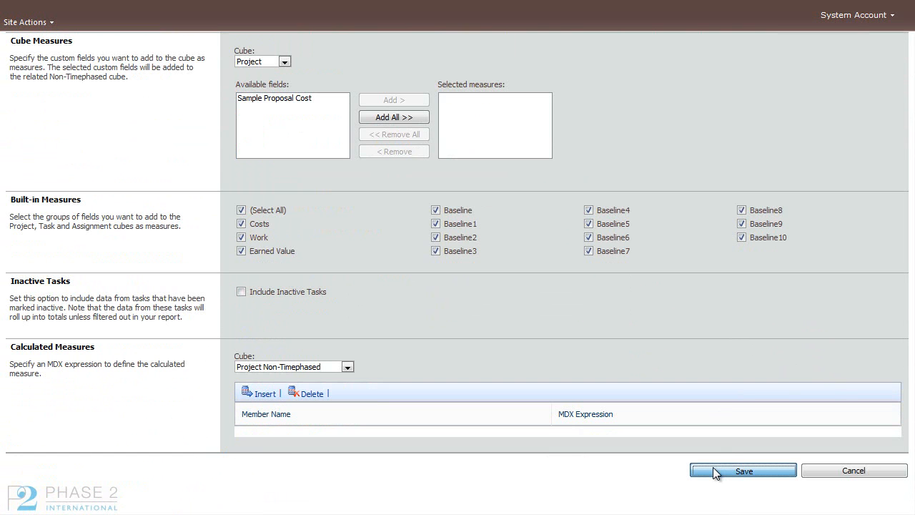
pyautogui.click(743, 470)
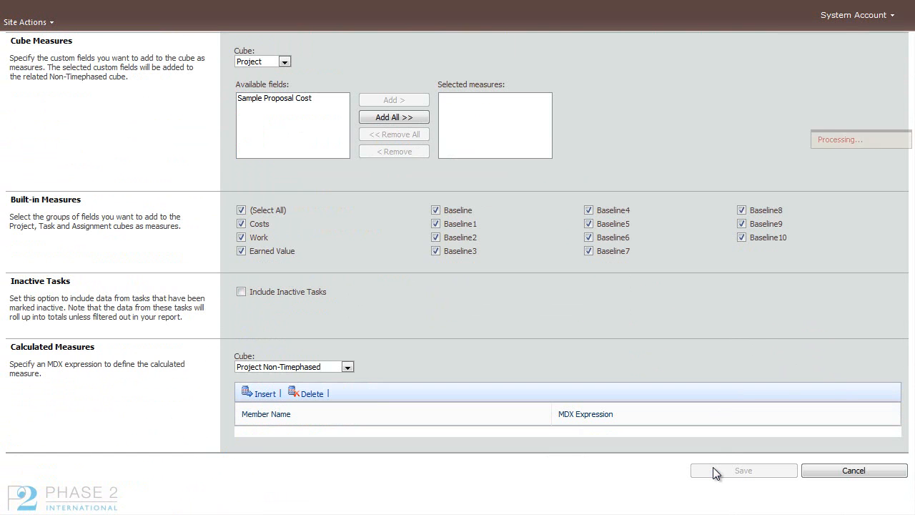
pyautogui.click(743, 469)
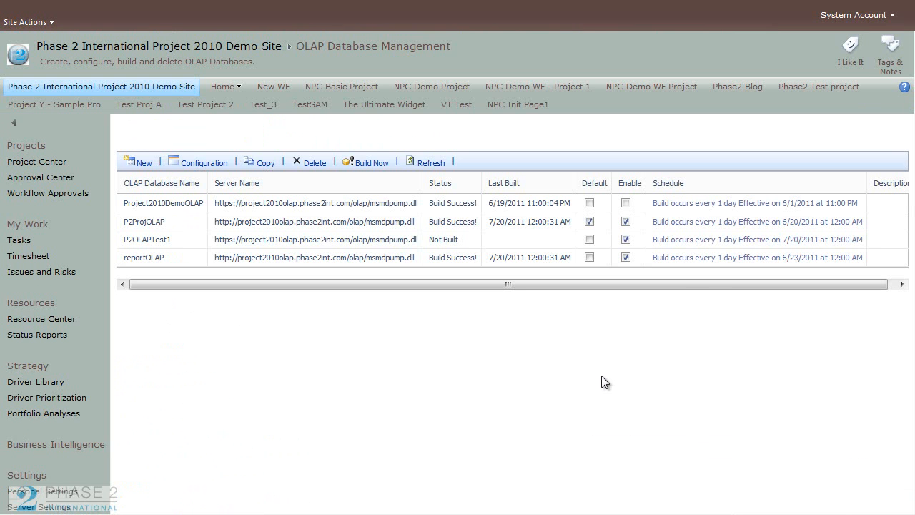
pyautogui.moveTo(195, 243)
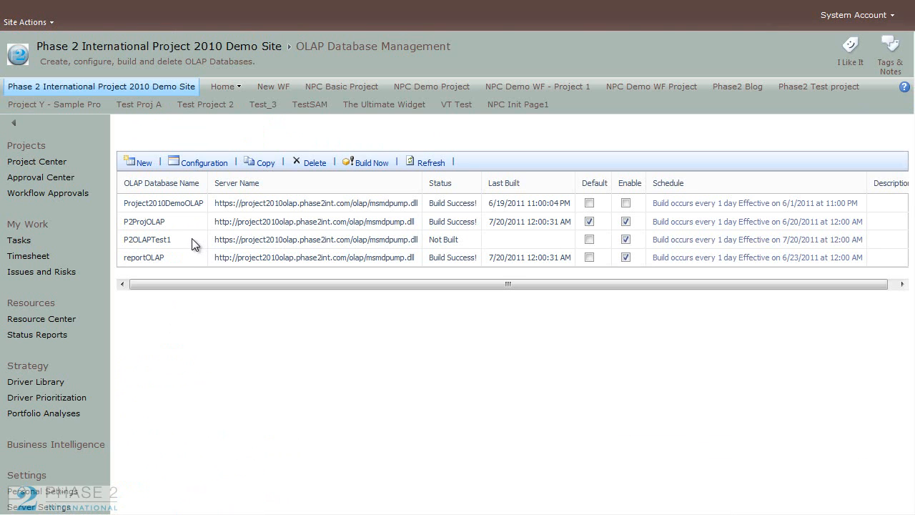
# Step: Select P2OLAPTest1 and run Build Now
pyautogui.click(147, 240)
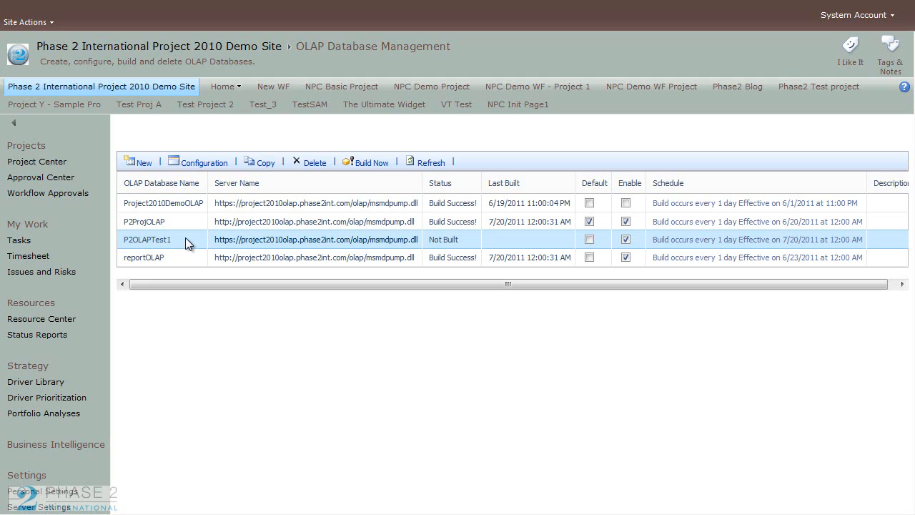
pyautogui.moveTo(379, 166)
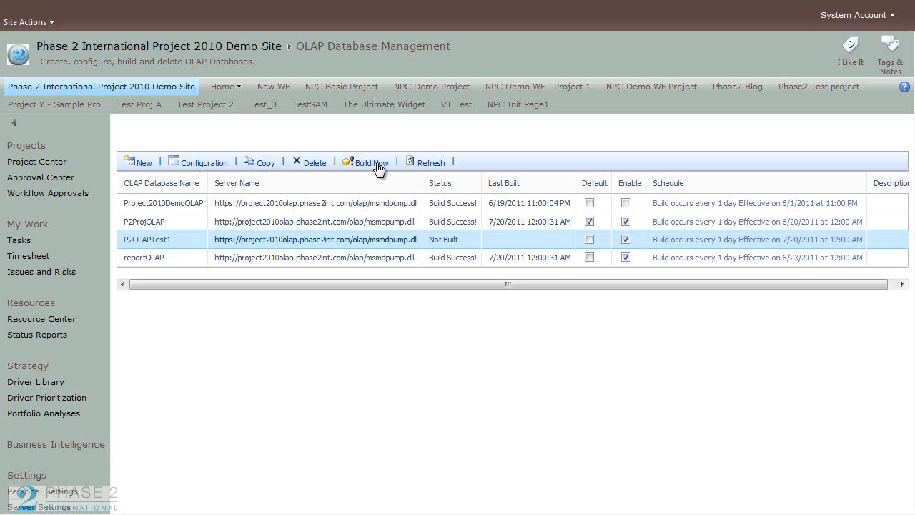
pyautogui.moveTo(370, 162)
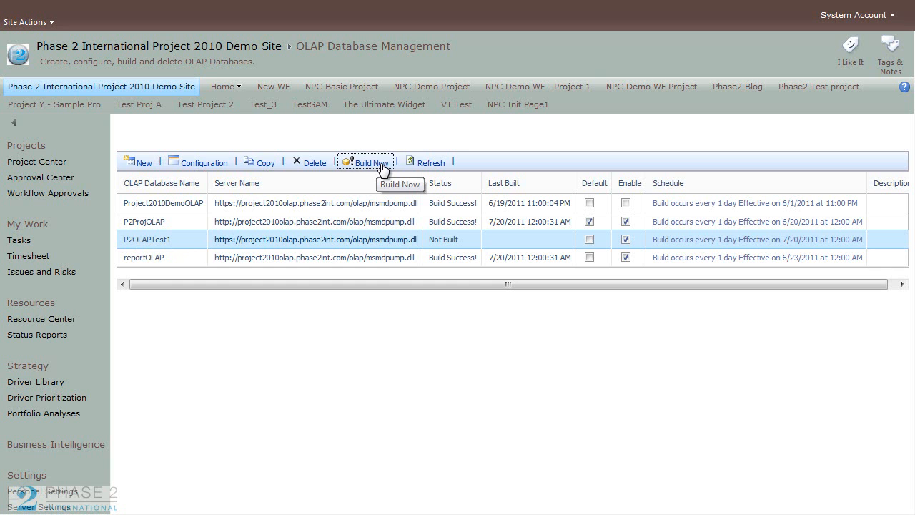
pyautogui.click(369, 162)
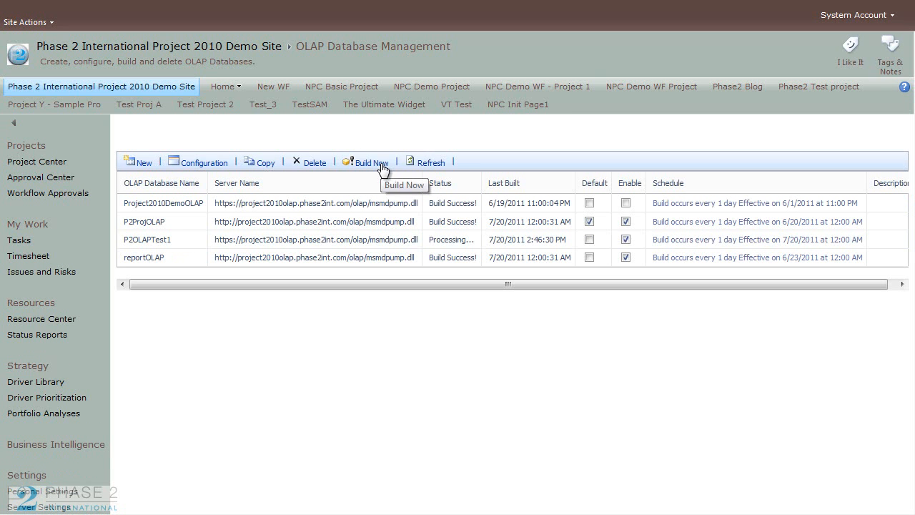
pyautogui.moveTo(448, 241)
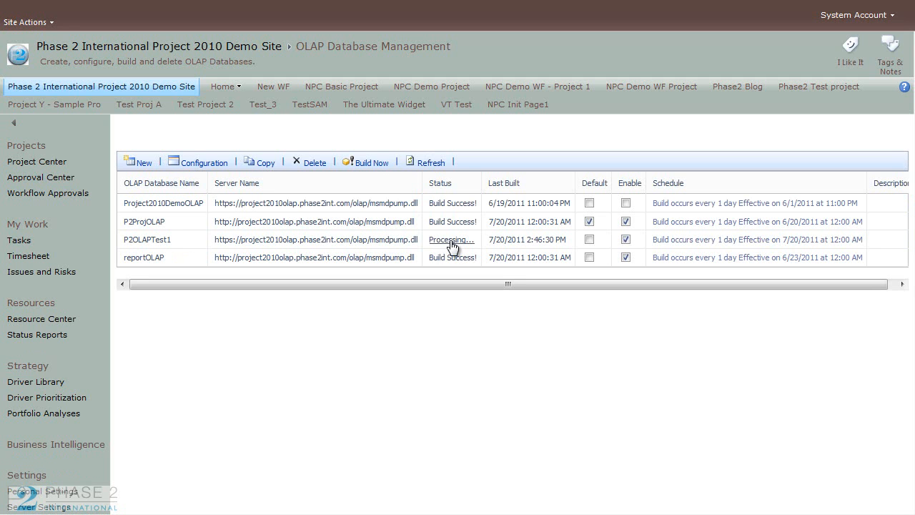
# Step: Check P2OLAPTest1's Processing build status, then close it and return Home
pyautogui.click(451, 240)
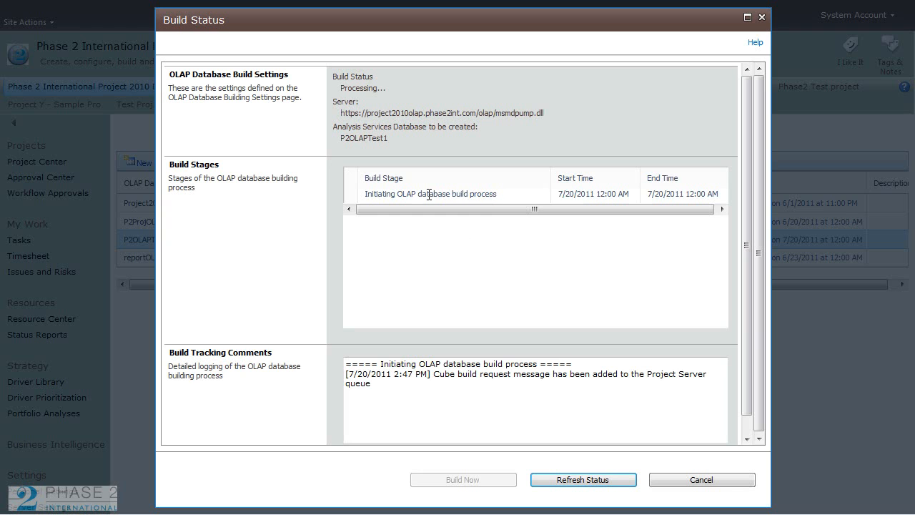
pyautogui.moveTo(510, 374)
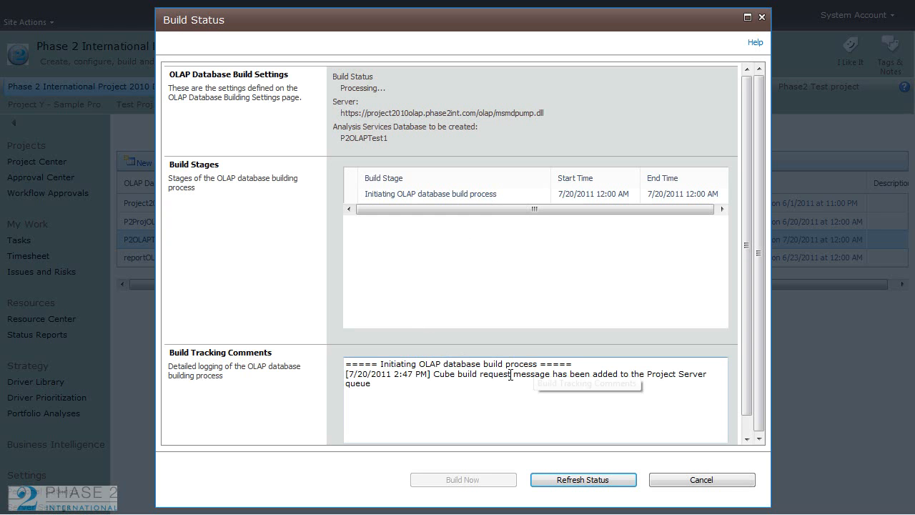
pyautogui.moveTo(477, 395)
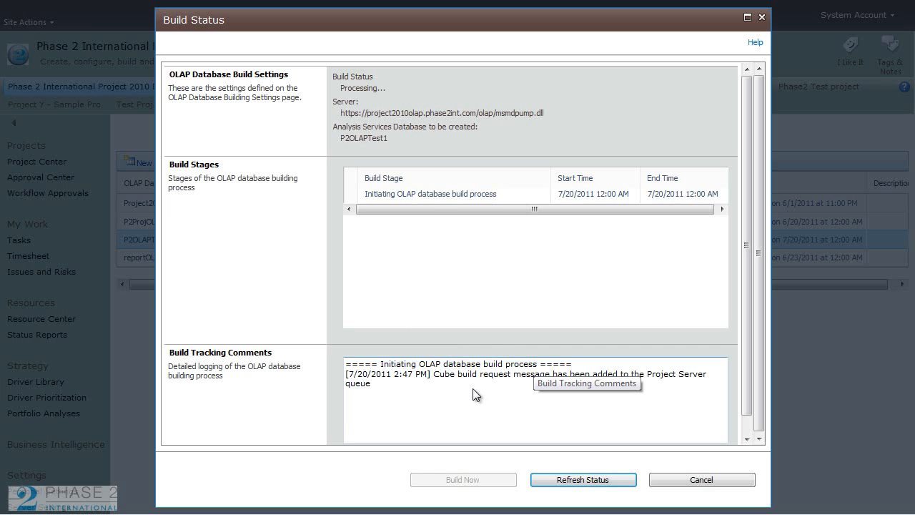
pyautogui.click(701, 479)
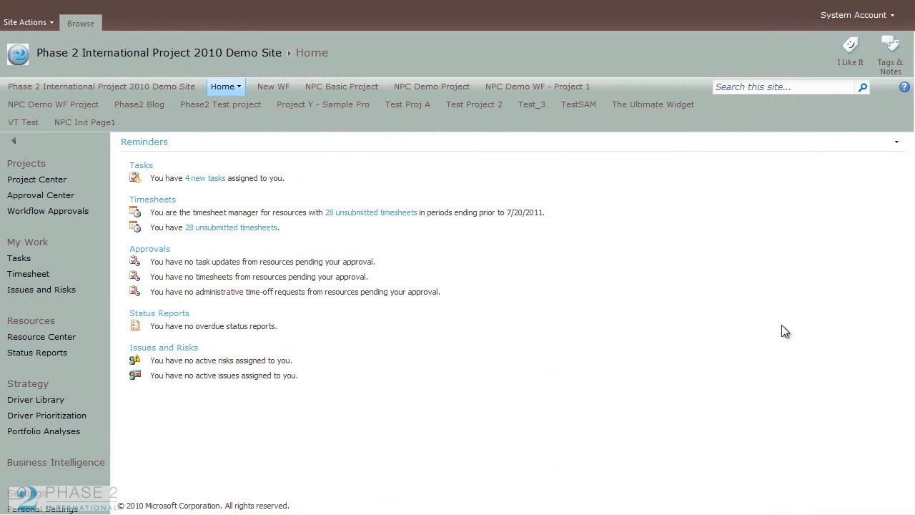
pyautogui.moveTo(248, 433)
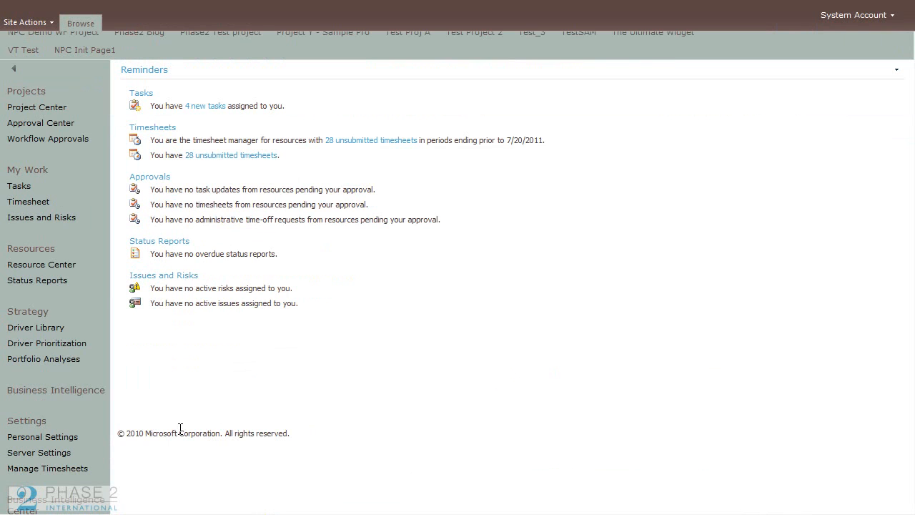
# Step: Go to the Business Intelligence Center from the Quick Launch
pyautogui.click(57, 498)
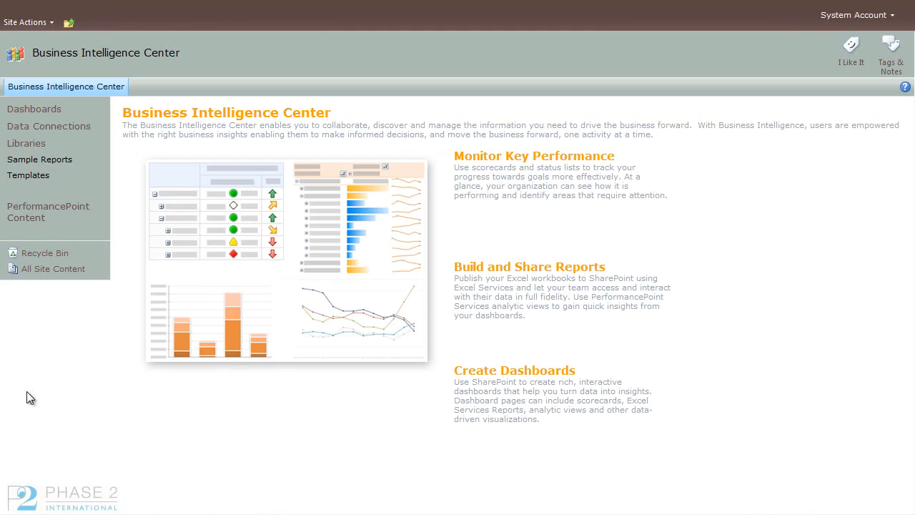
pyautogui.moveTo(28, 175)
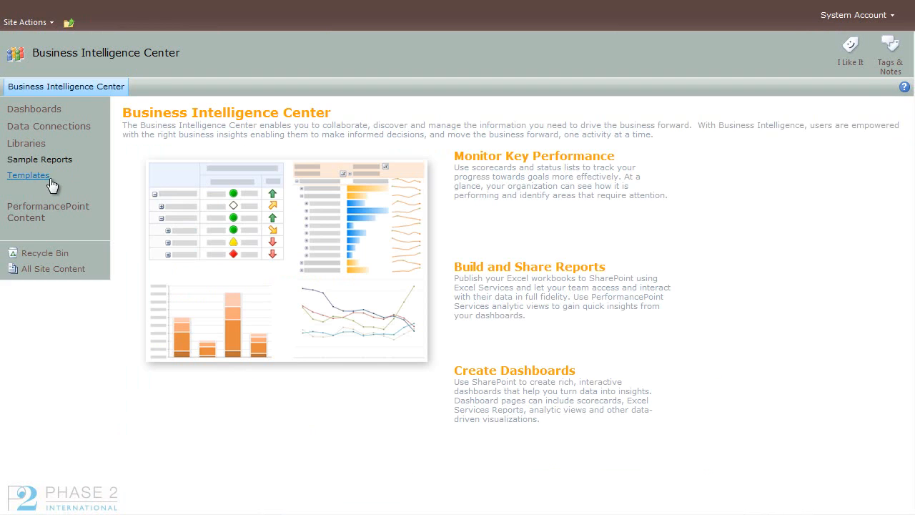
# Step: Open Templates, then its English (United States) folder of per-cube template folders
pyautogui.click(29, 175)
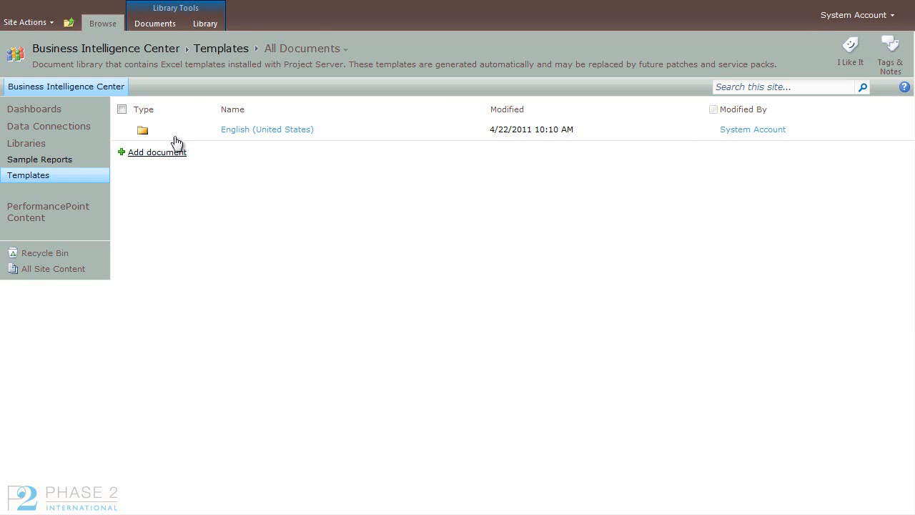
pyautogui.click(267, 129)
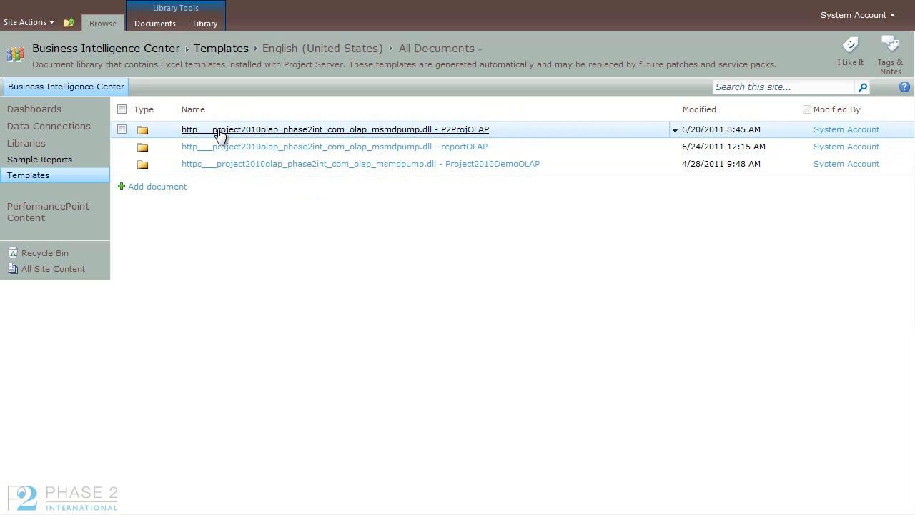
pyautogui.moveTo(218, 143)
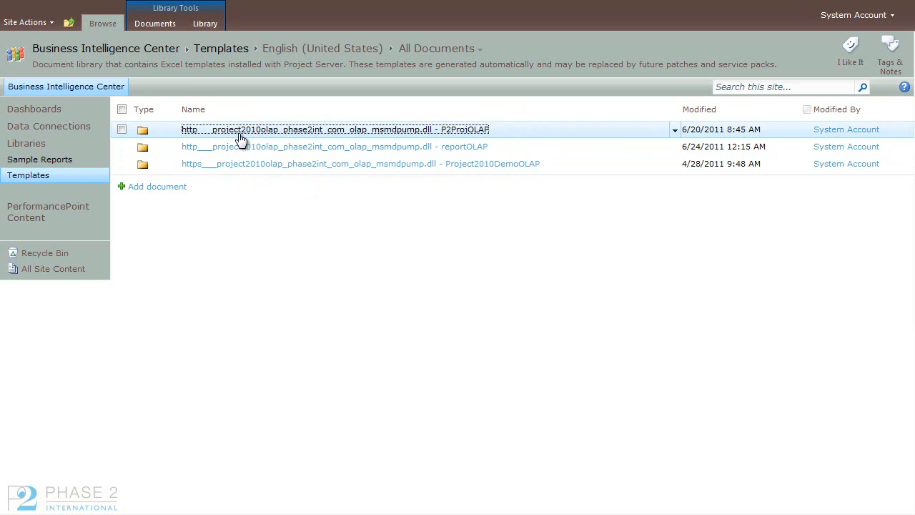
pyautogui.click(334, 129)
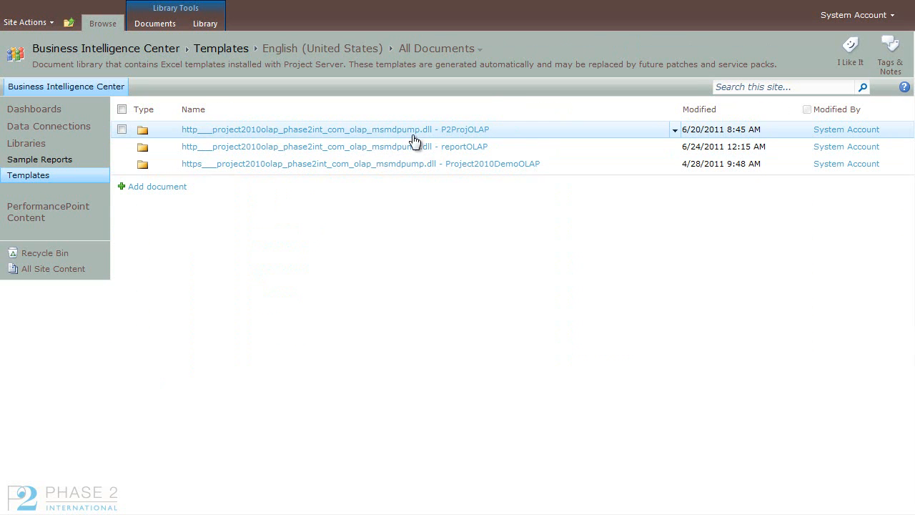
pyautogui.moveTo(198, 133)
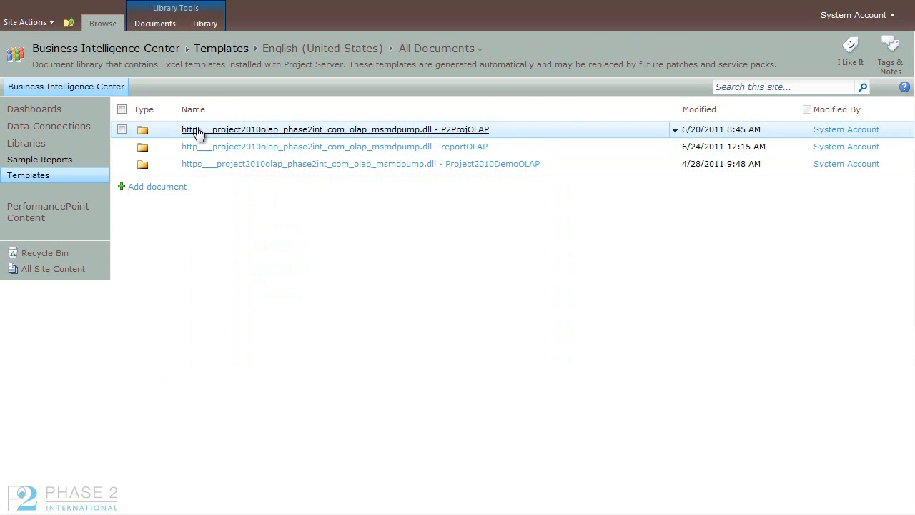
pyautogui.moveTo(345, 255)
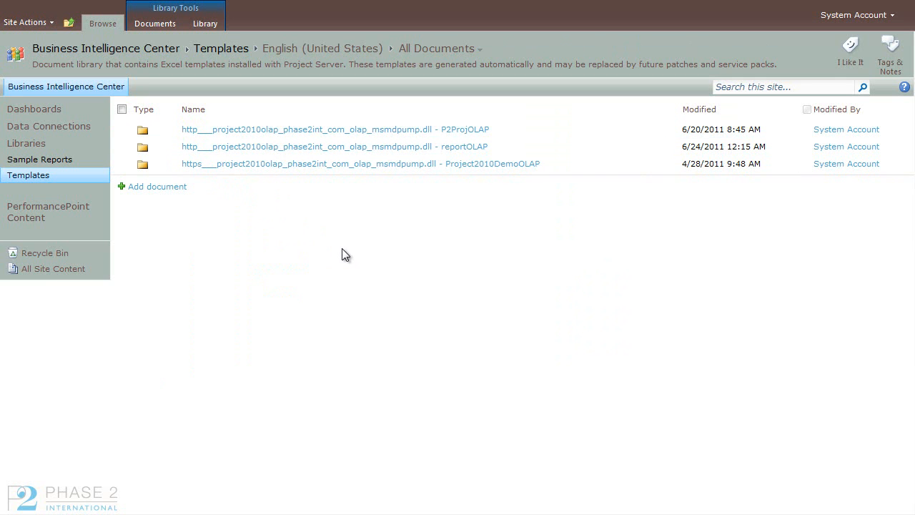